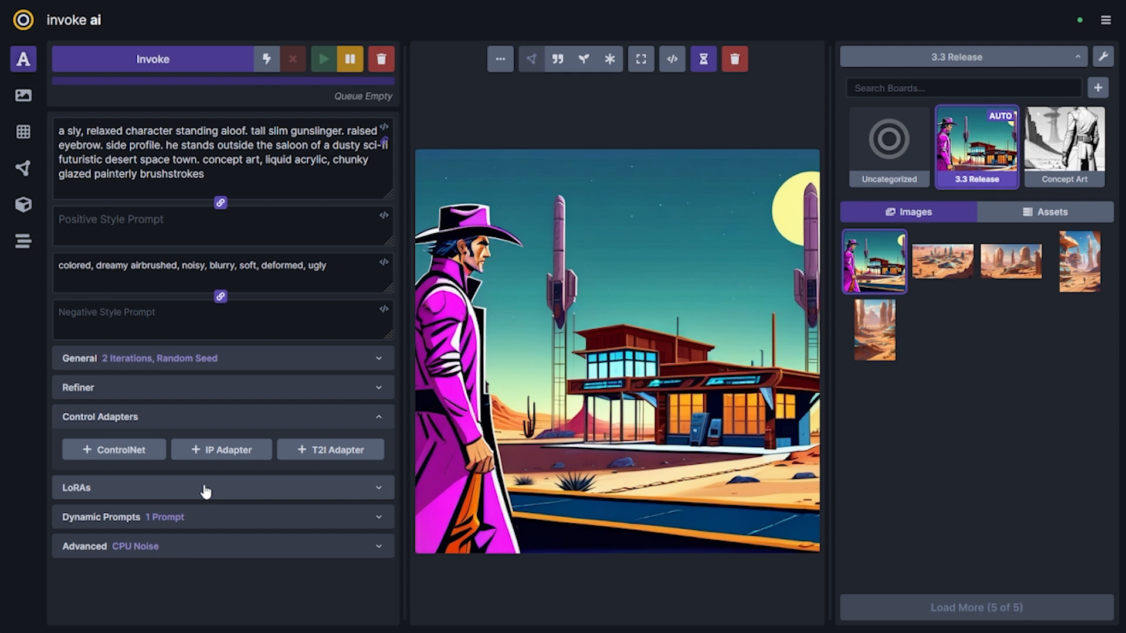
mouse_move(213, 494)
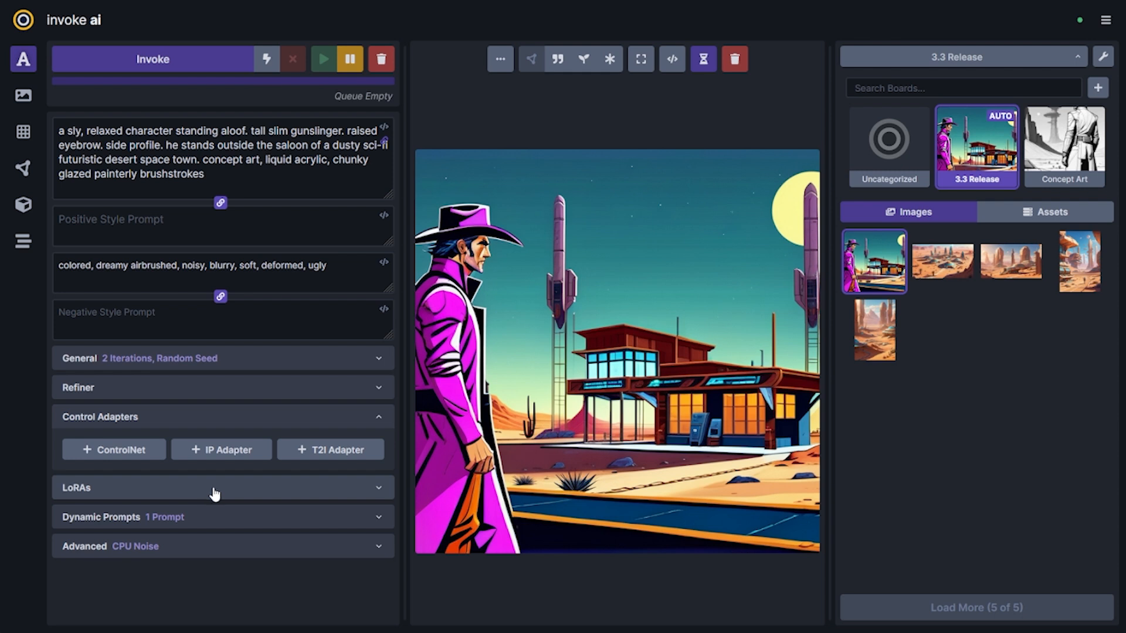
Step: Add a t2i-adapter-depth-zoe-sdxl-1.0 T2I adapter using the current cowboy image as control
click(329, 448)
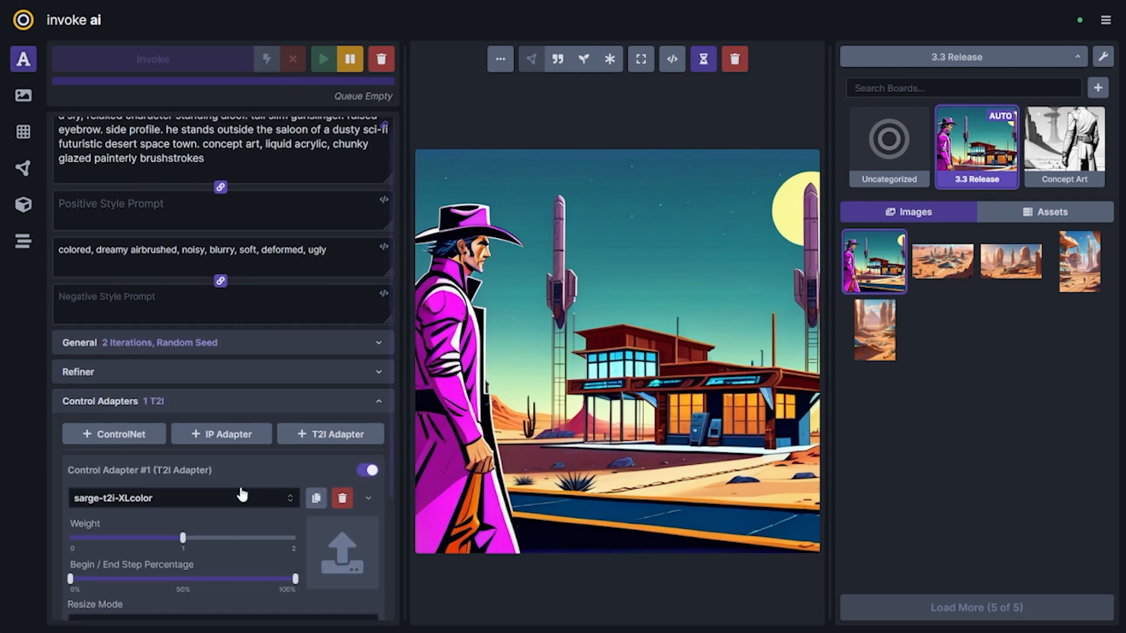
click(183, 498)
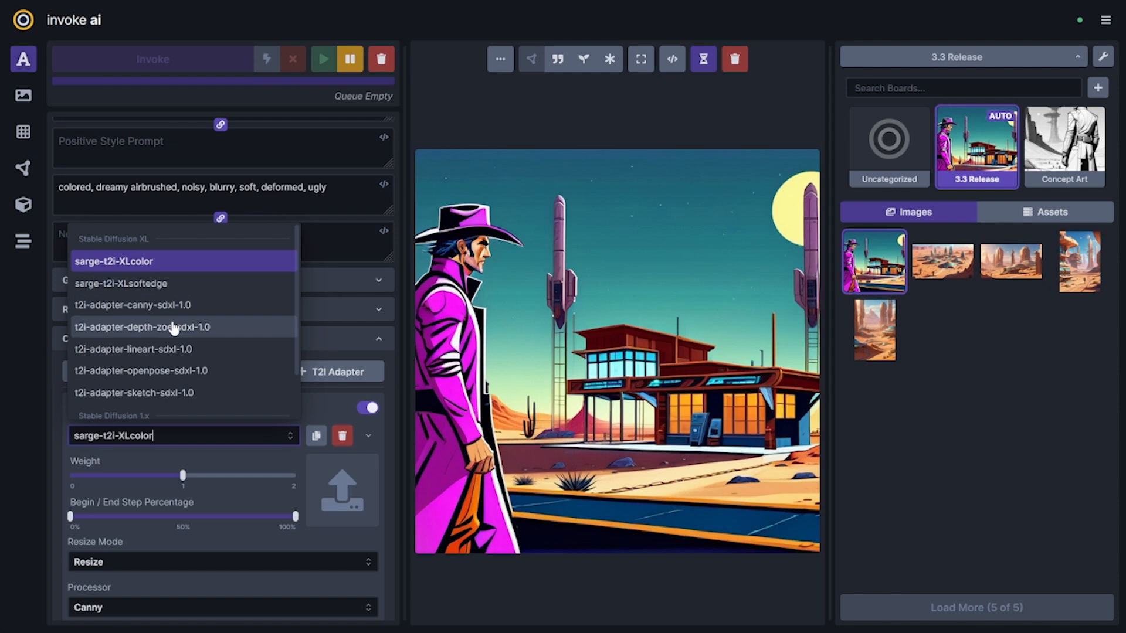
click(141, 327)
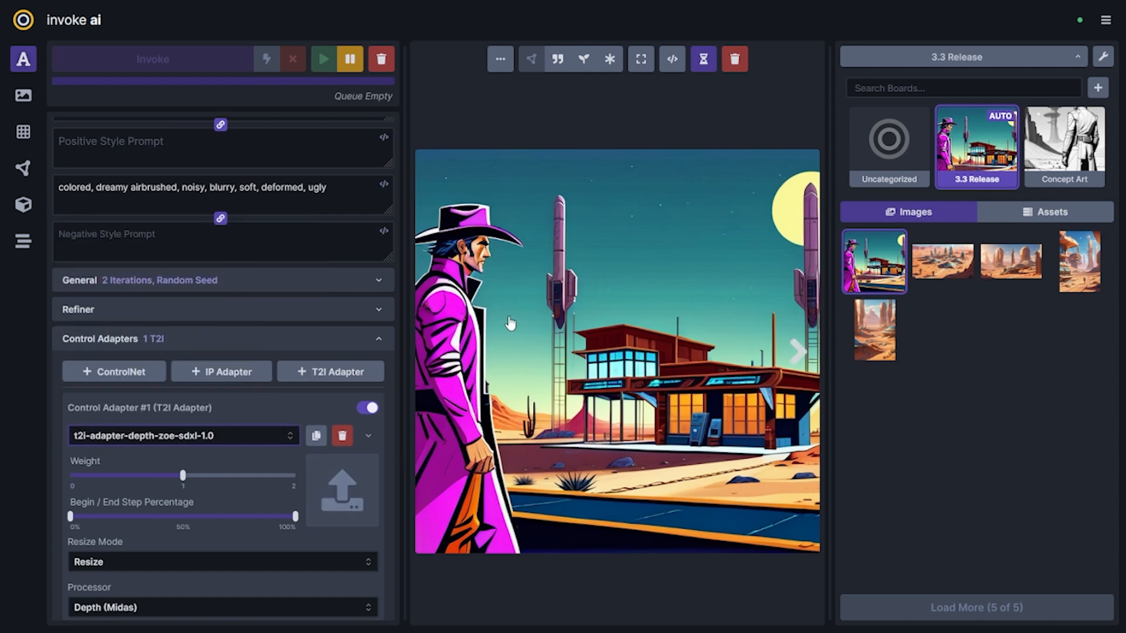
click(221, 608)
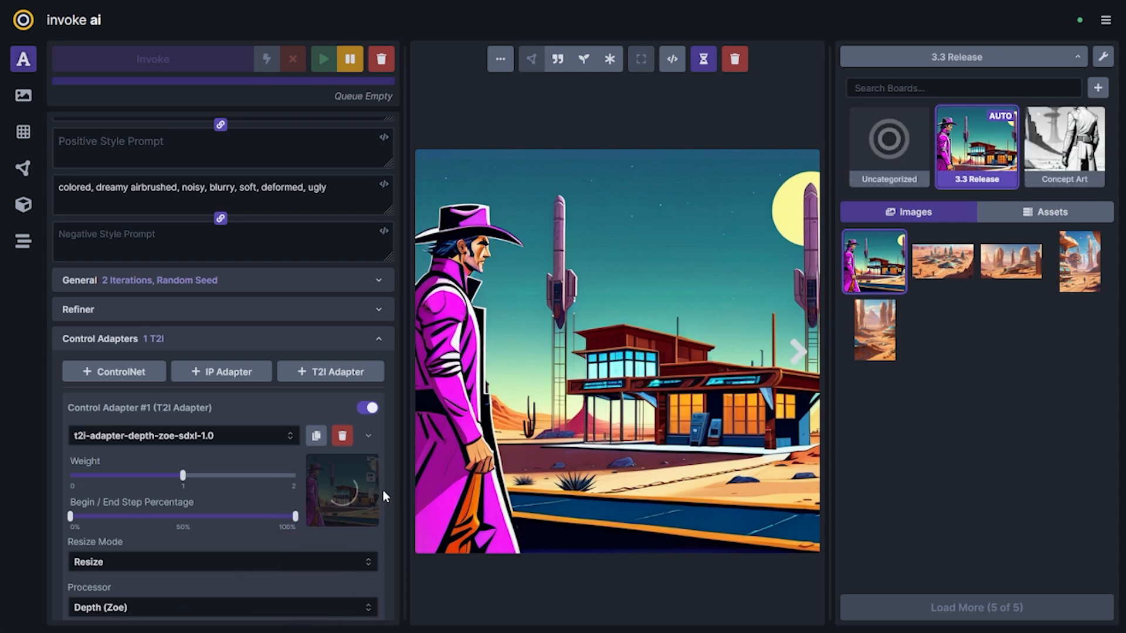
scroll(down, 3)
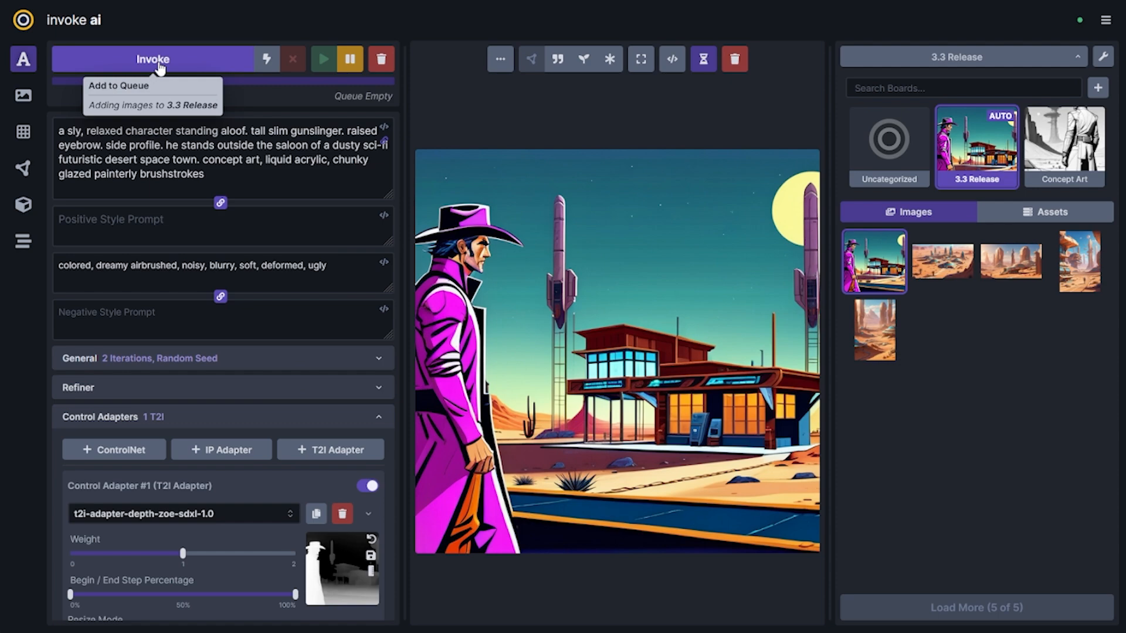
Step: Generate depth-guided images of the pale-coated gunslinger beside the saloon
click(222, 319)
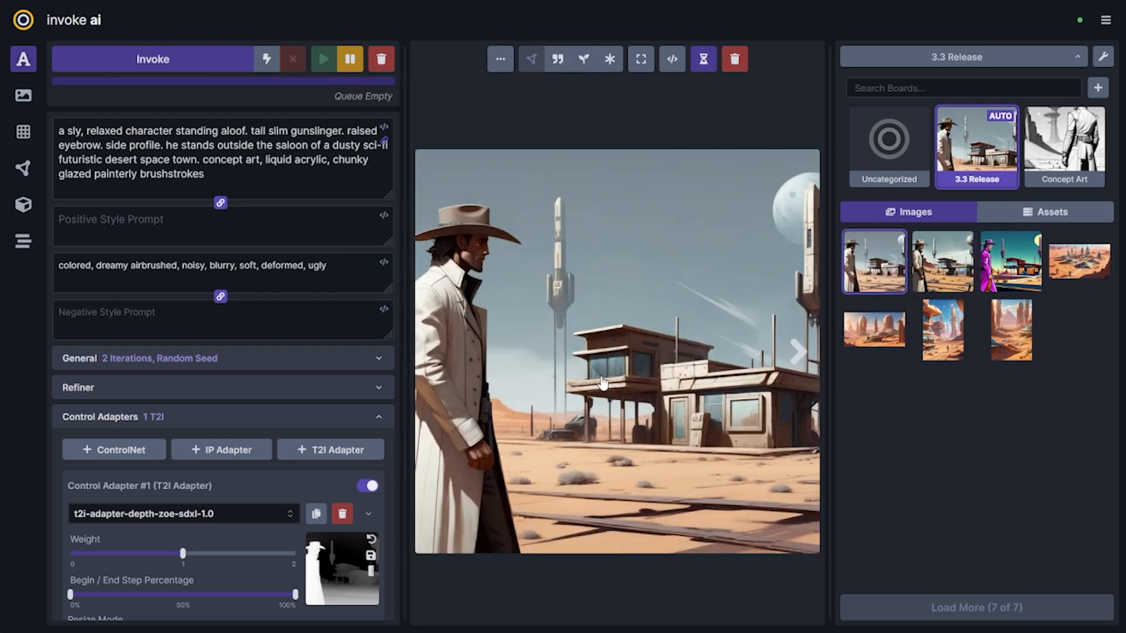
scroll(down, 3)
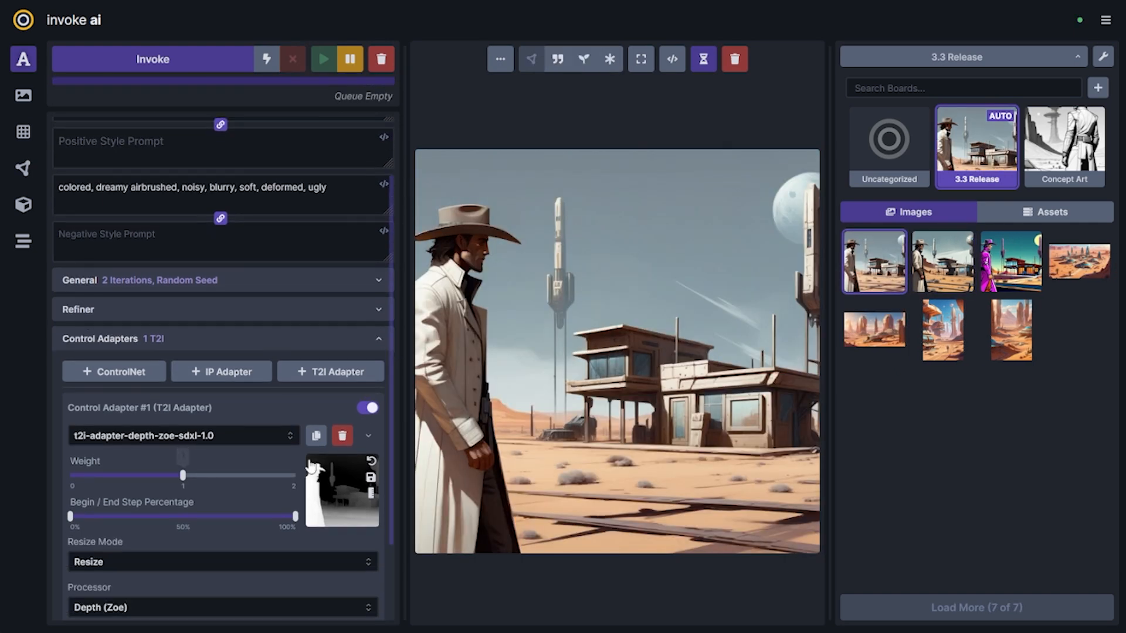
Step: Add an ip_adapter_sdxl_vit_h IP adapter referencing the domed desert town, weight about 0.4
click(221, 371)
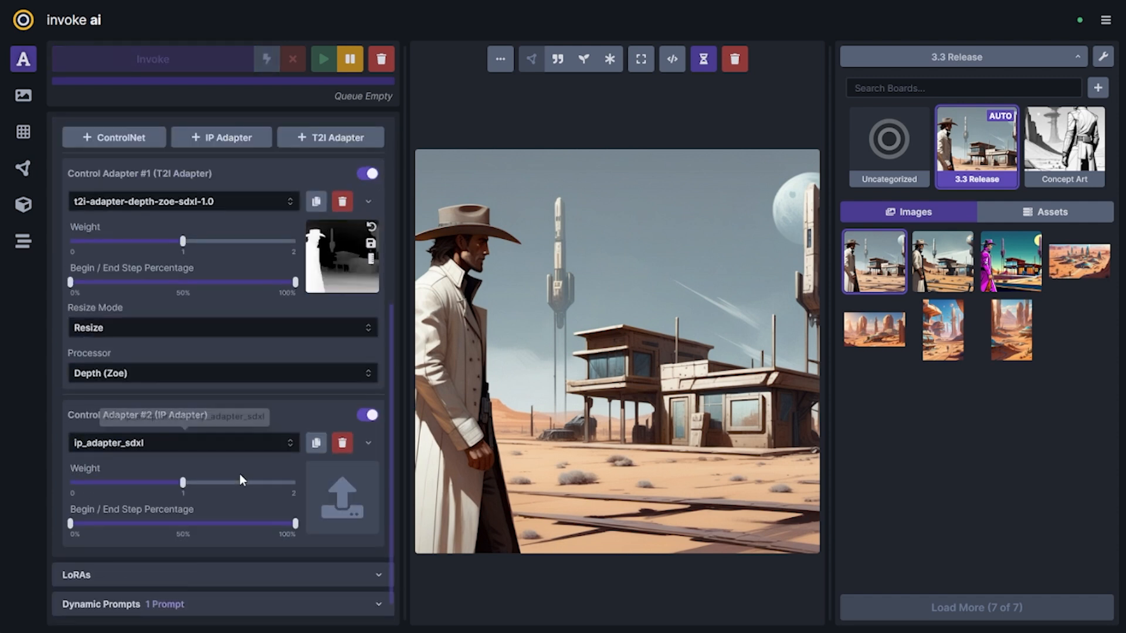
click(183, 442)
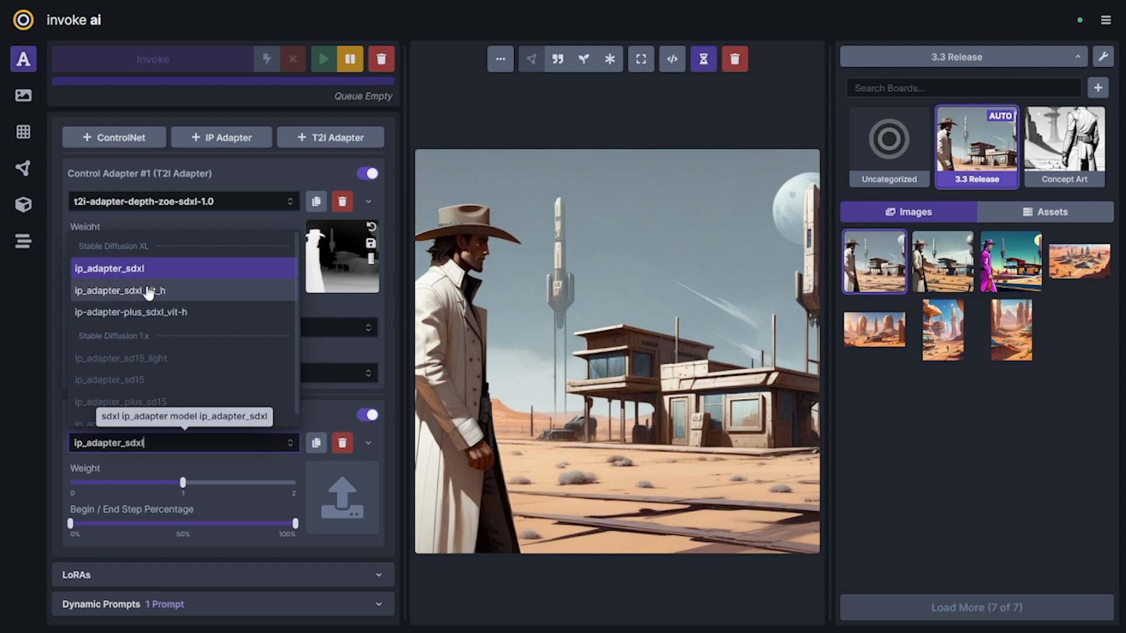
click(121, 290)
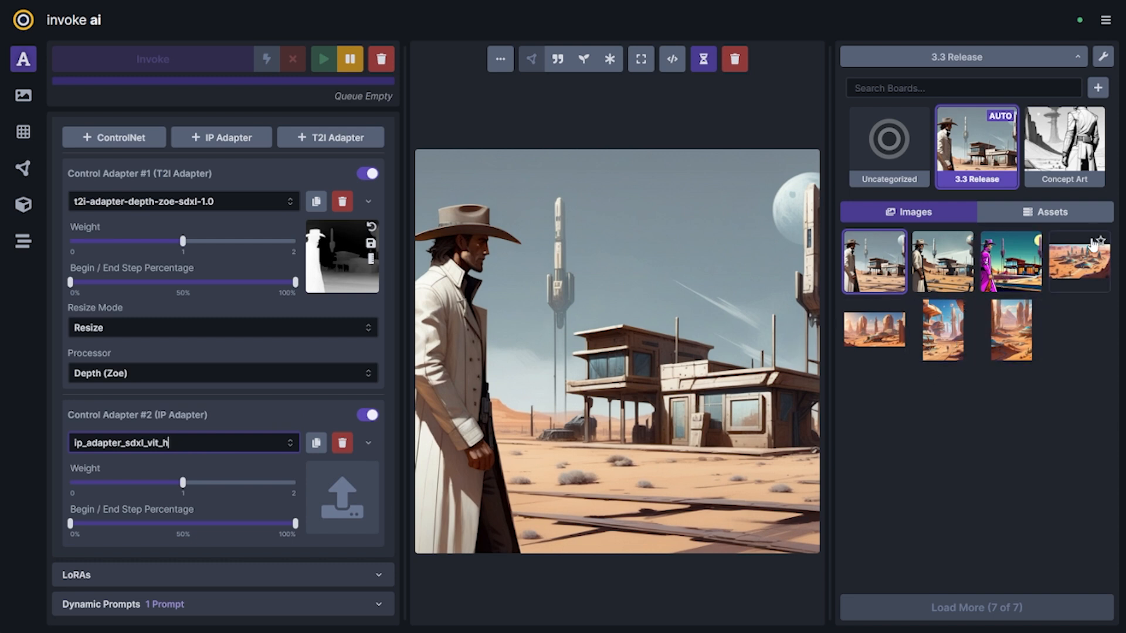
click(1079, 261)
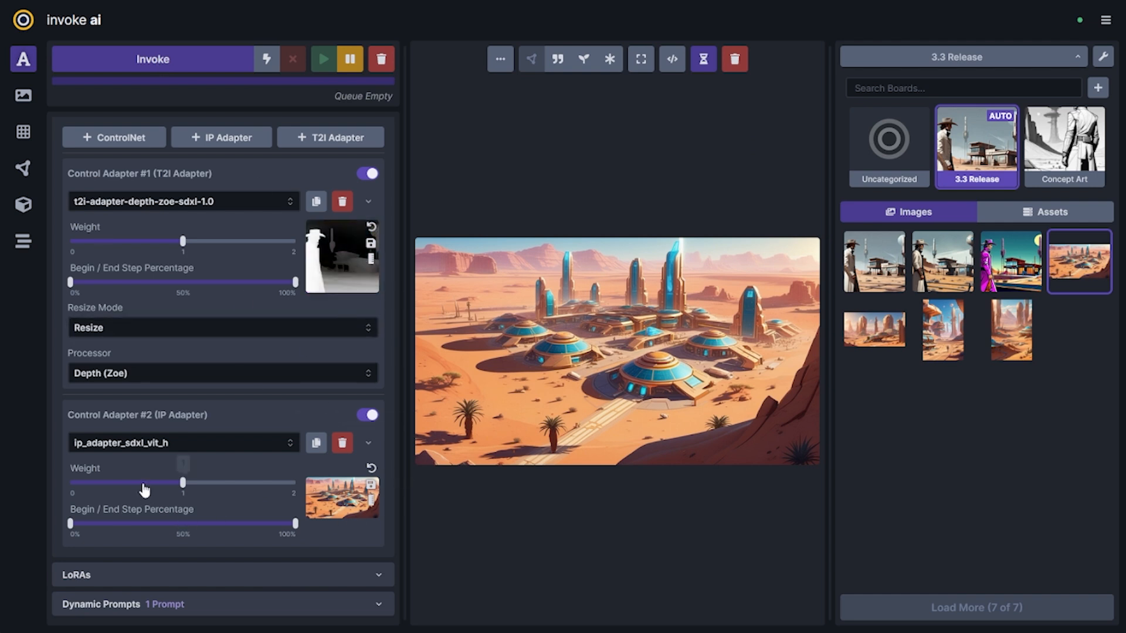
drag(183, 483, 119, 482)
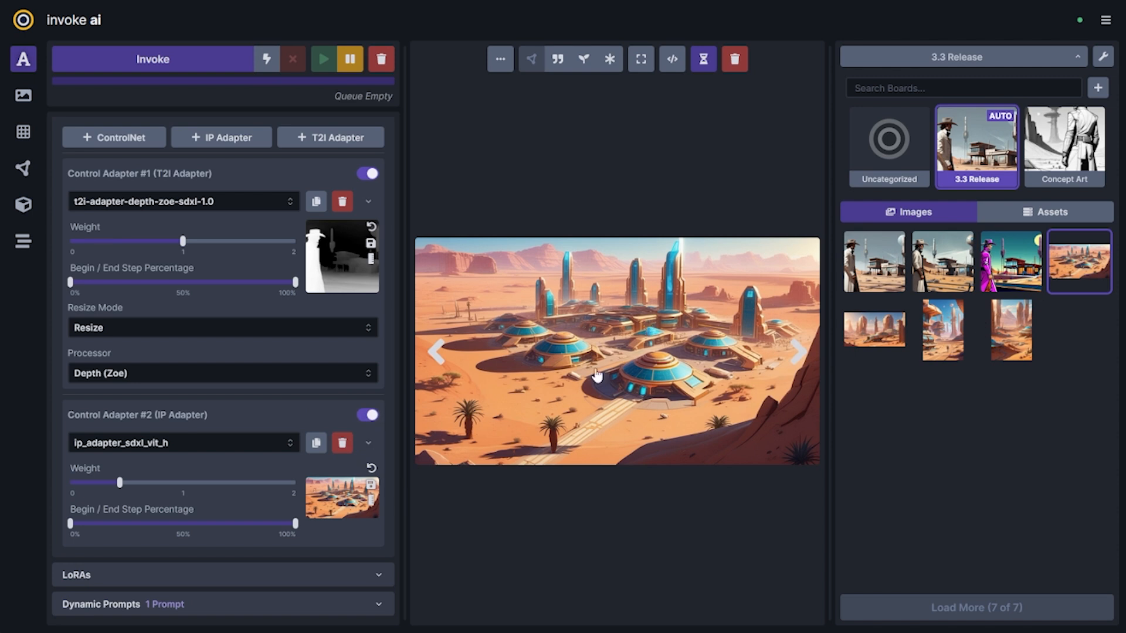
mouse_move(565, 433)
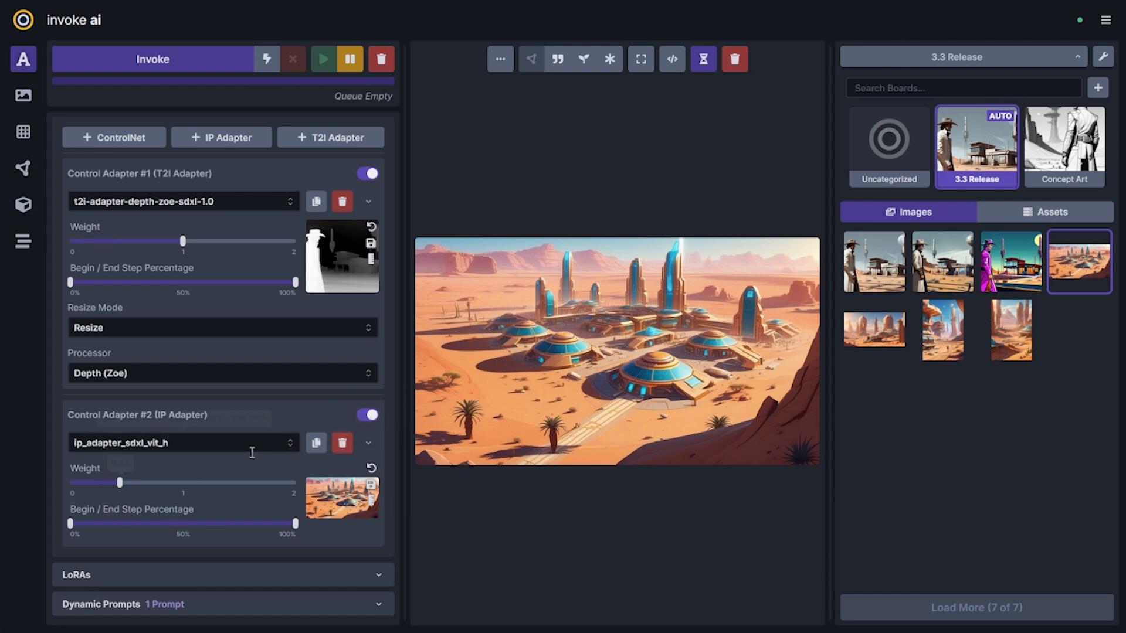
mouse_move(319, 485)
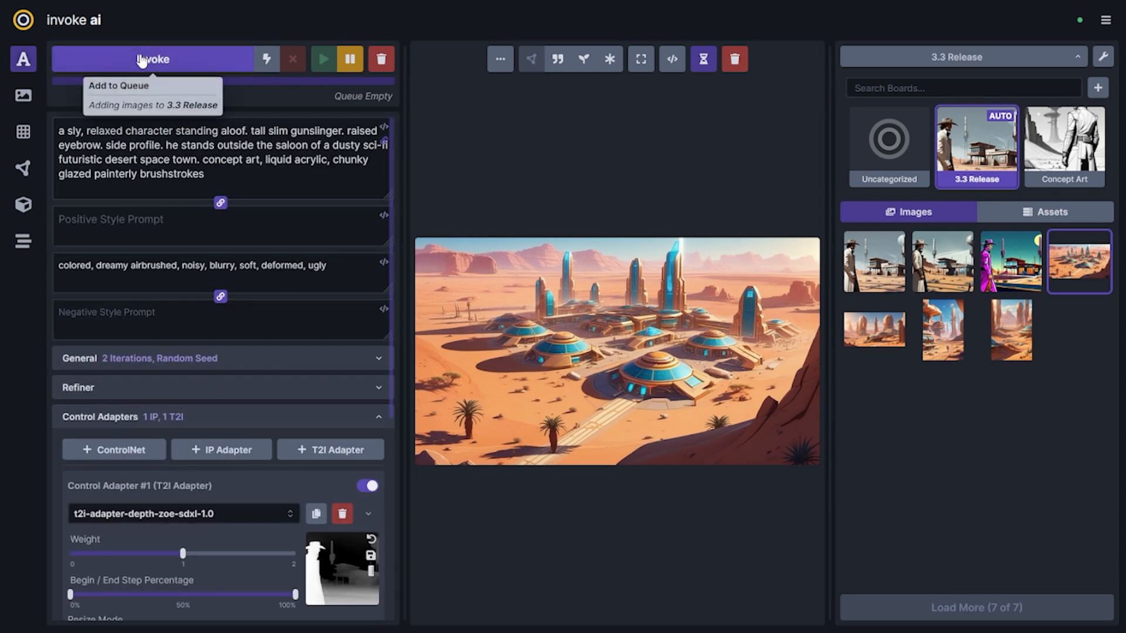
Step: Generate with both adapters and compare the blue-glowing saloon render with the desert town reference
click(151, 59)
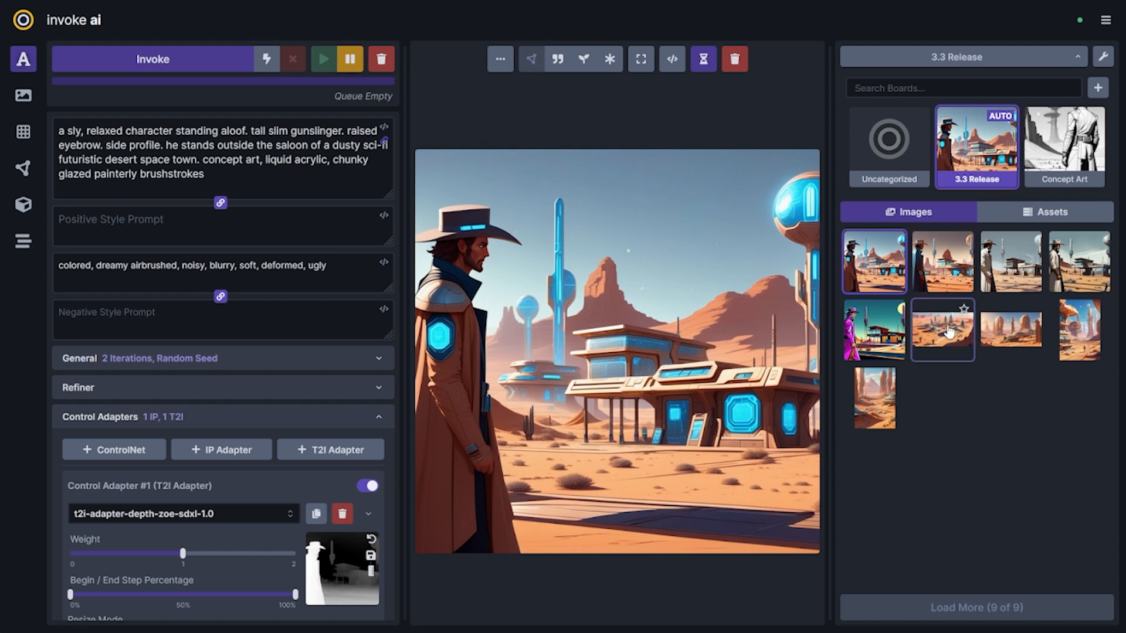
click(942, 329)
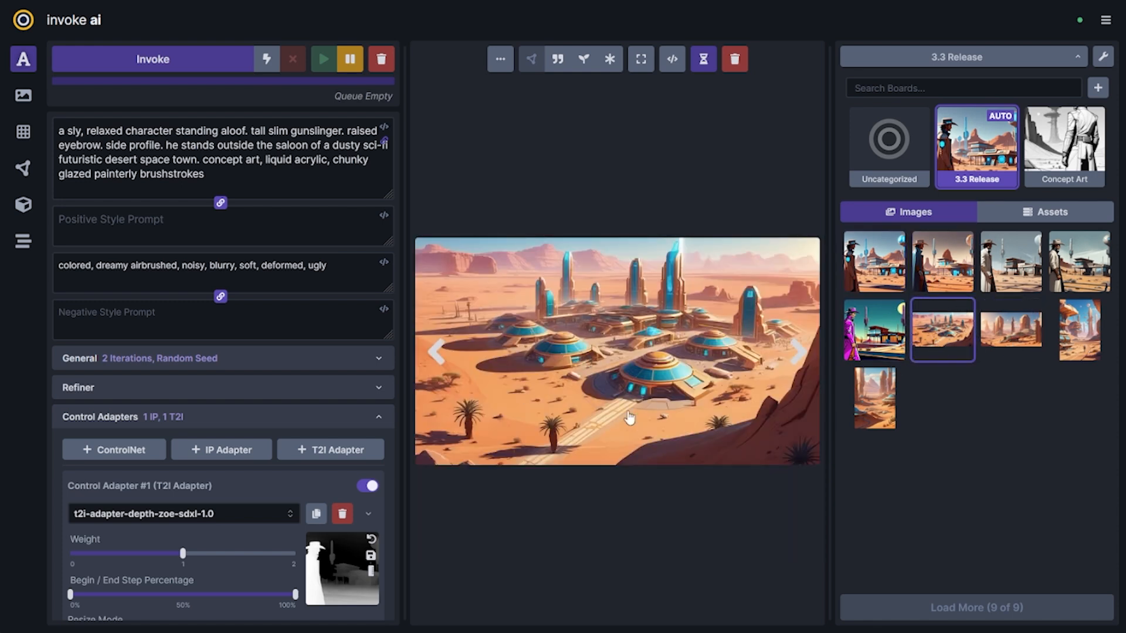
click(874, 260)
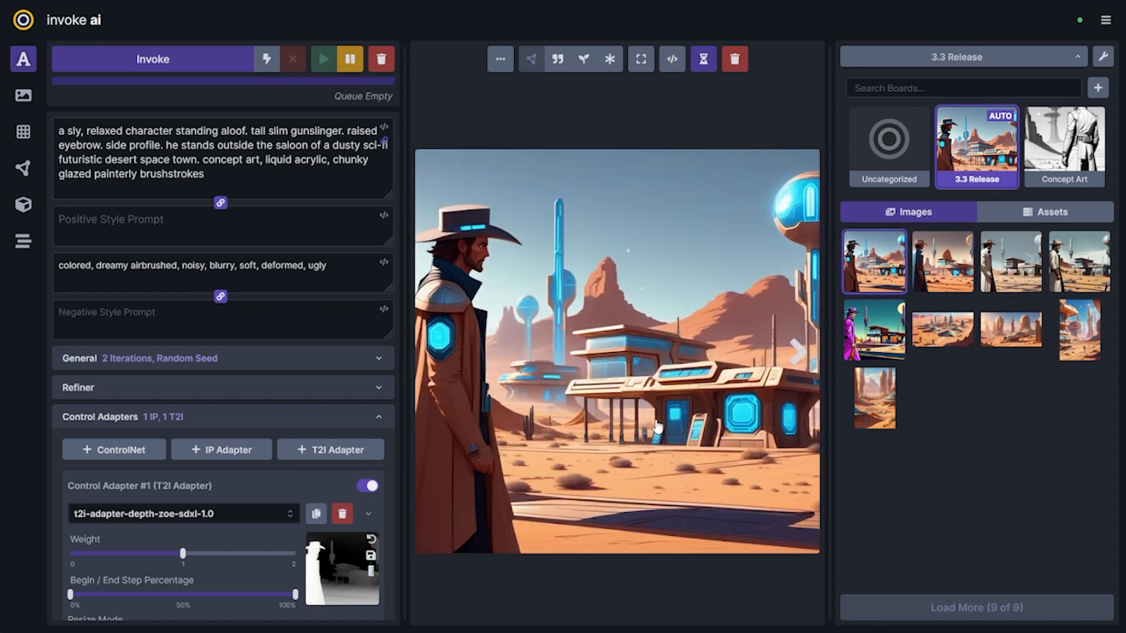
mouse_move(508, 304)
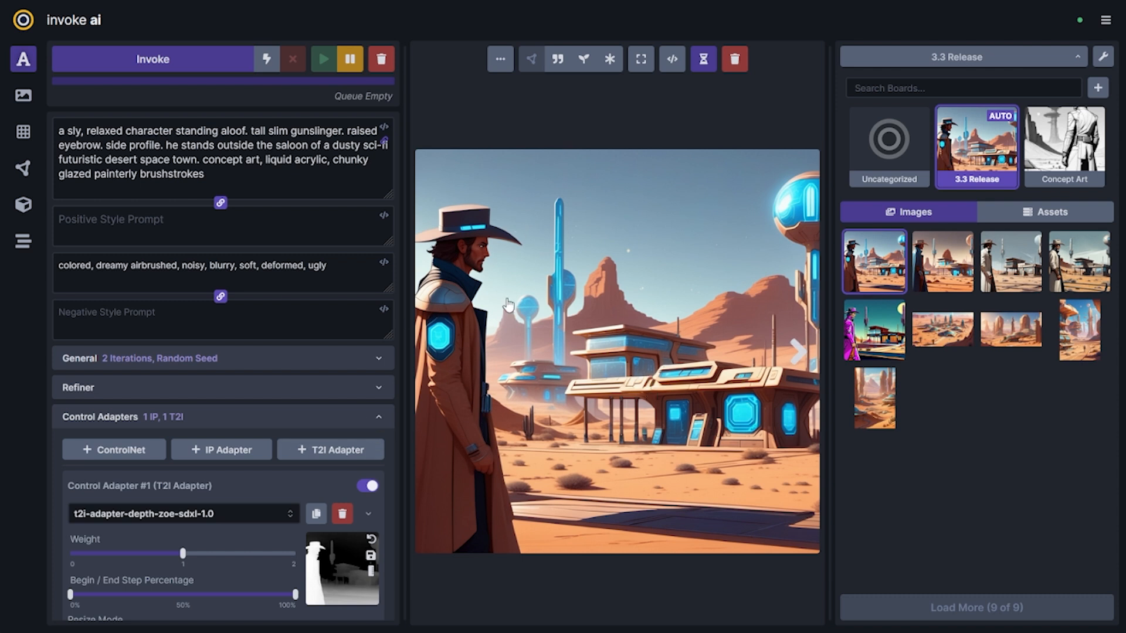
click(941, 260)
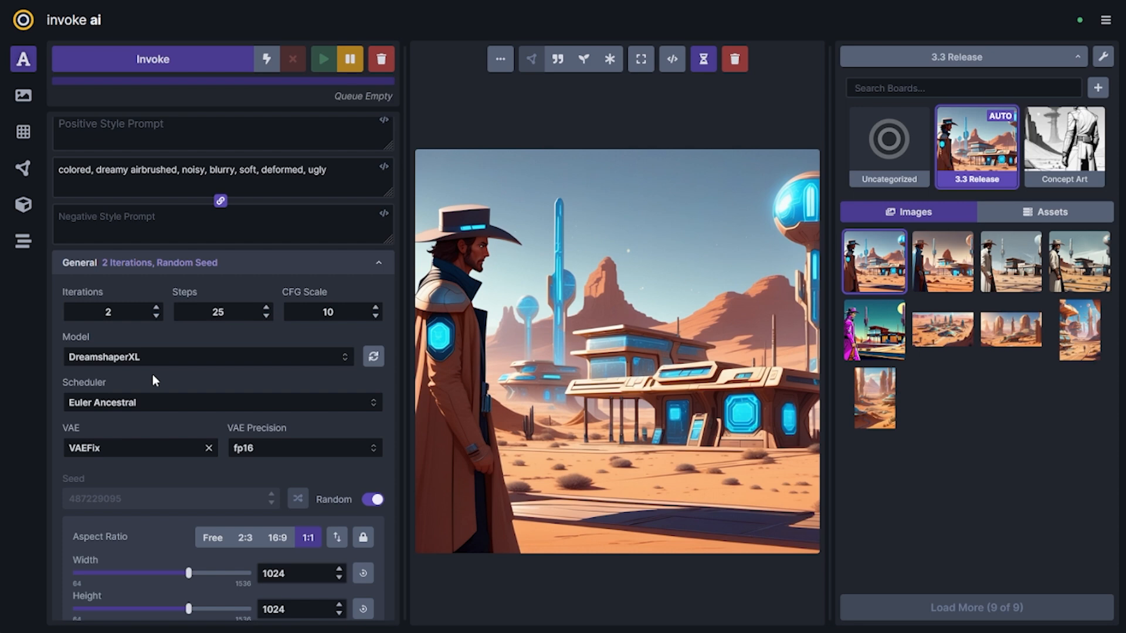
Step: Switch the base model to Invoke Fantasy and Art and view the domed building render
click(207, 357)
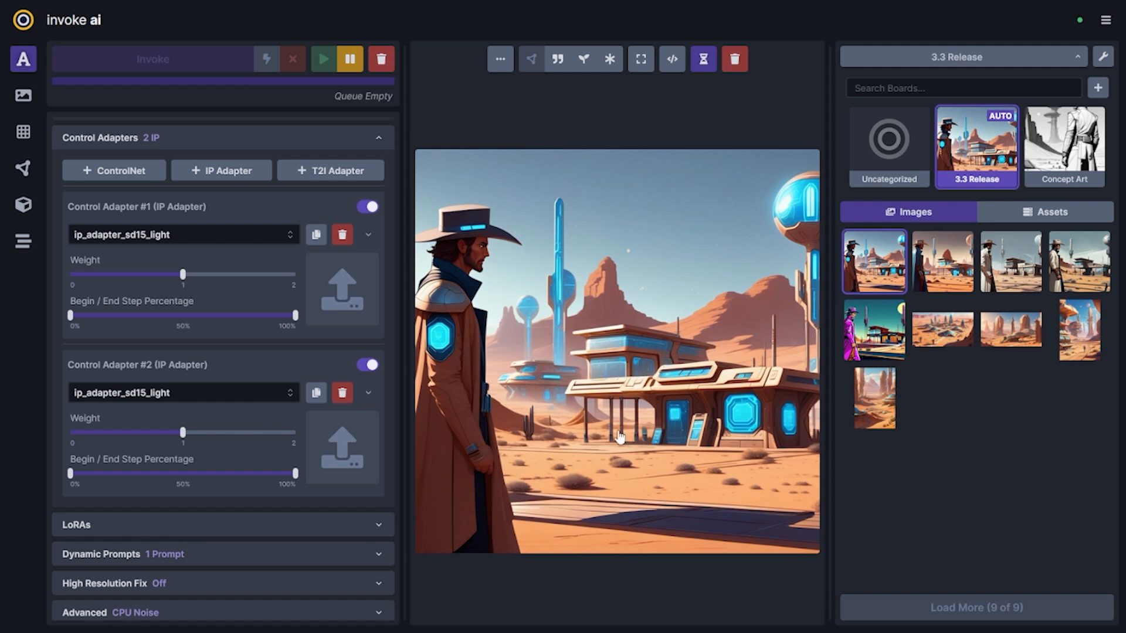
mouse_move(1001, 387)
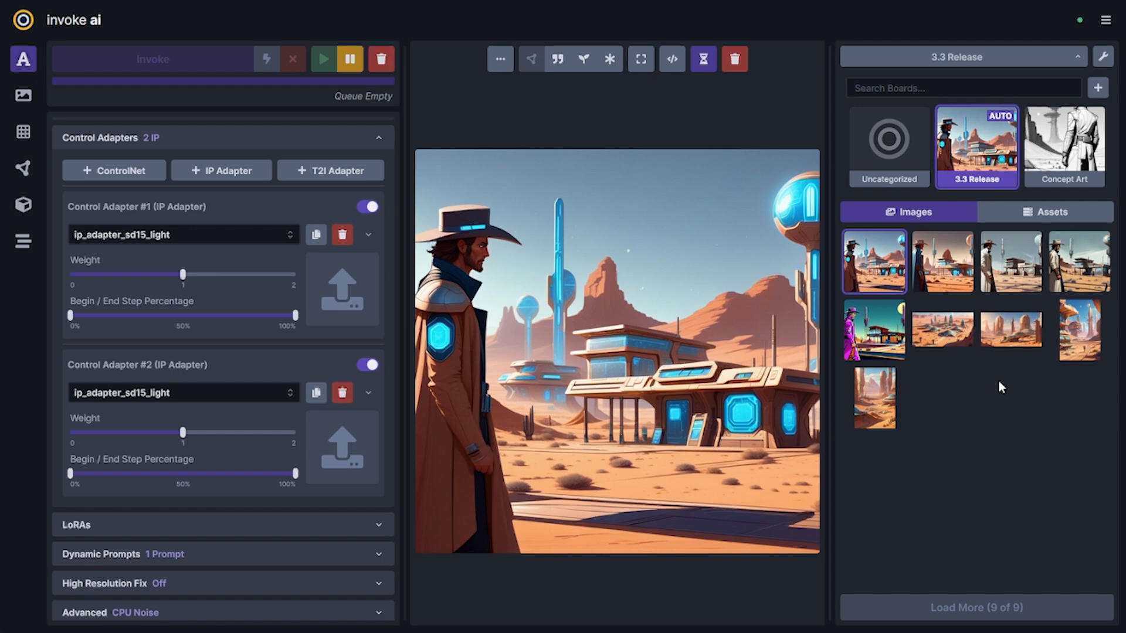
click(942, 330)
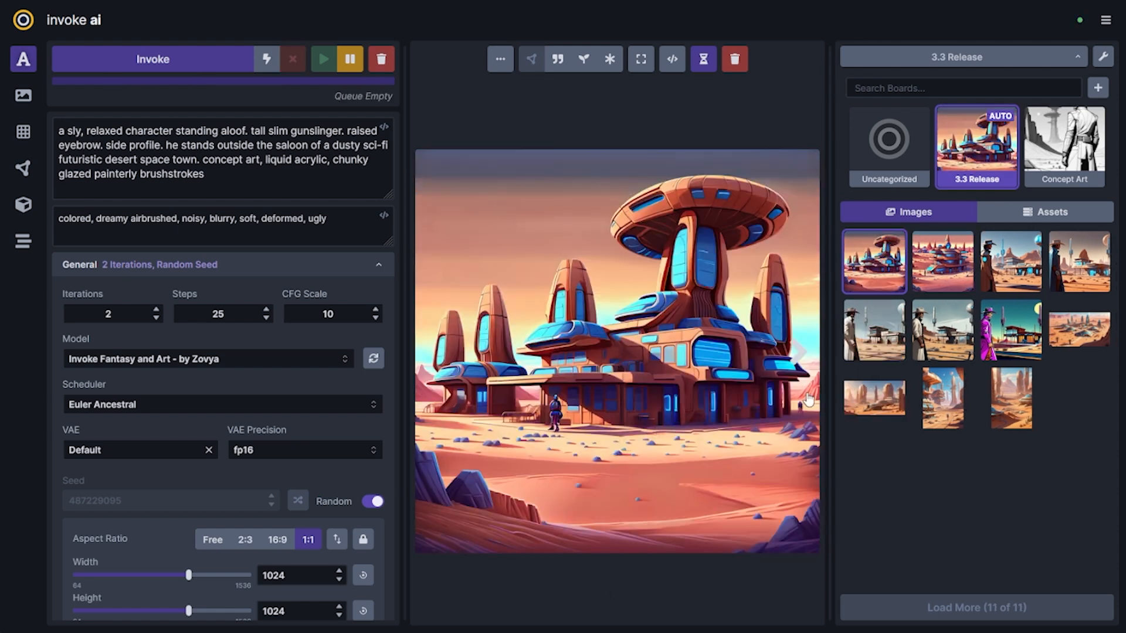
mouse_move(668, 390)
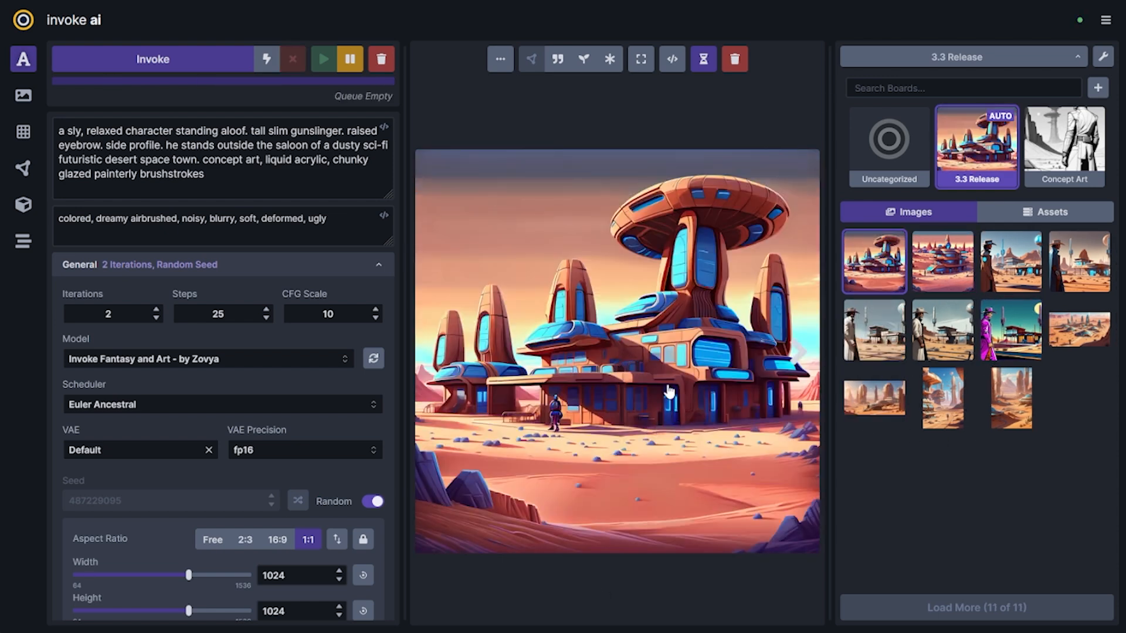
scroll(down, 3)
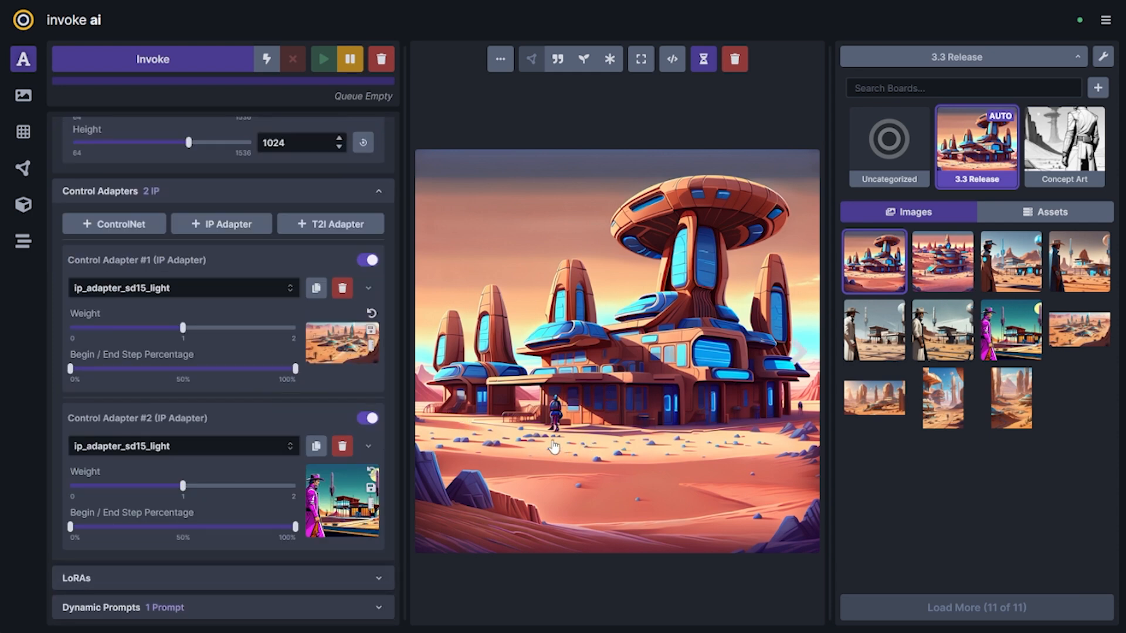
mouse_move(335, 525)
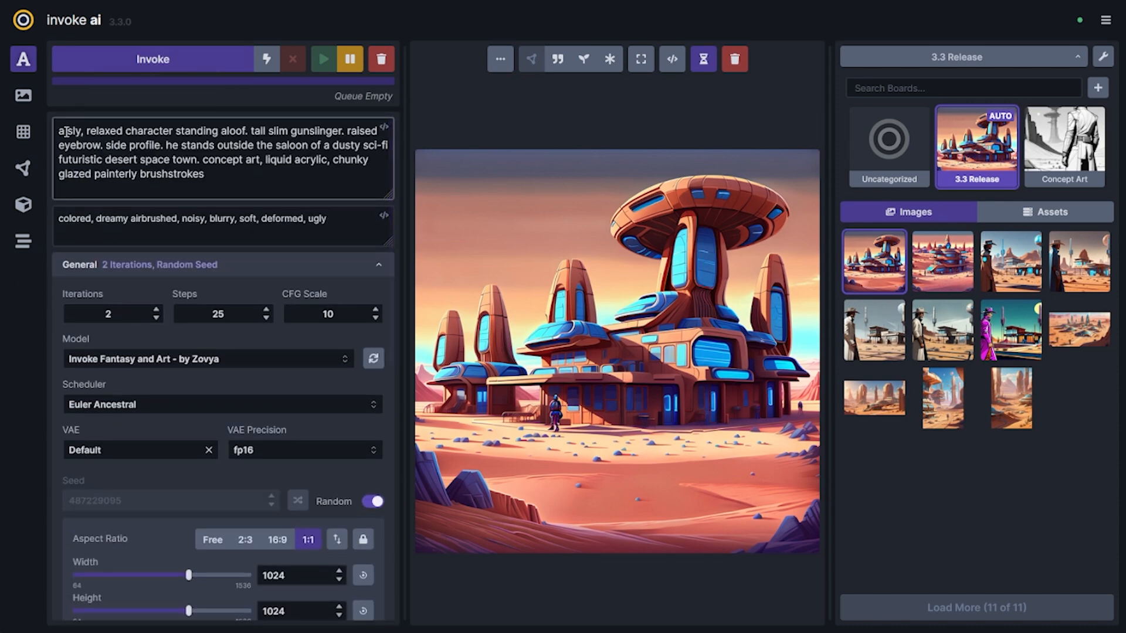
Step: Set adapter #2 to ip_adapter_sd15 and lower the weights to about 0.5 and 0.69
click(183, 388)
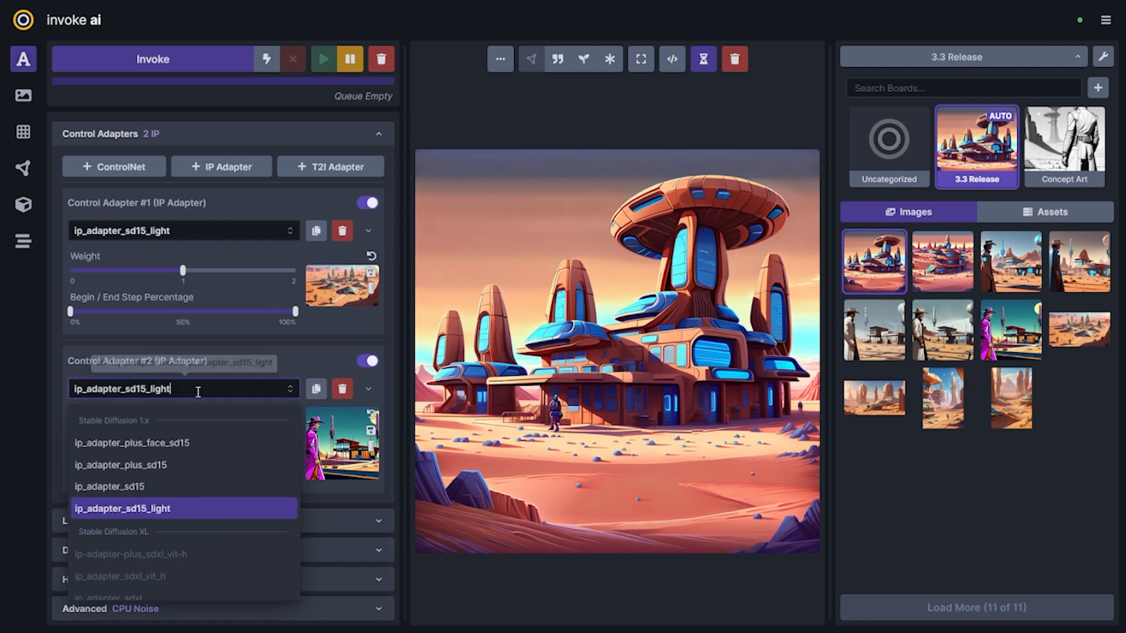
click(119, 486)
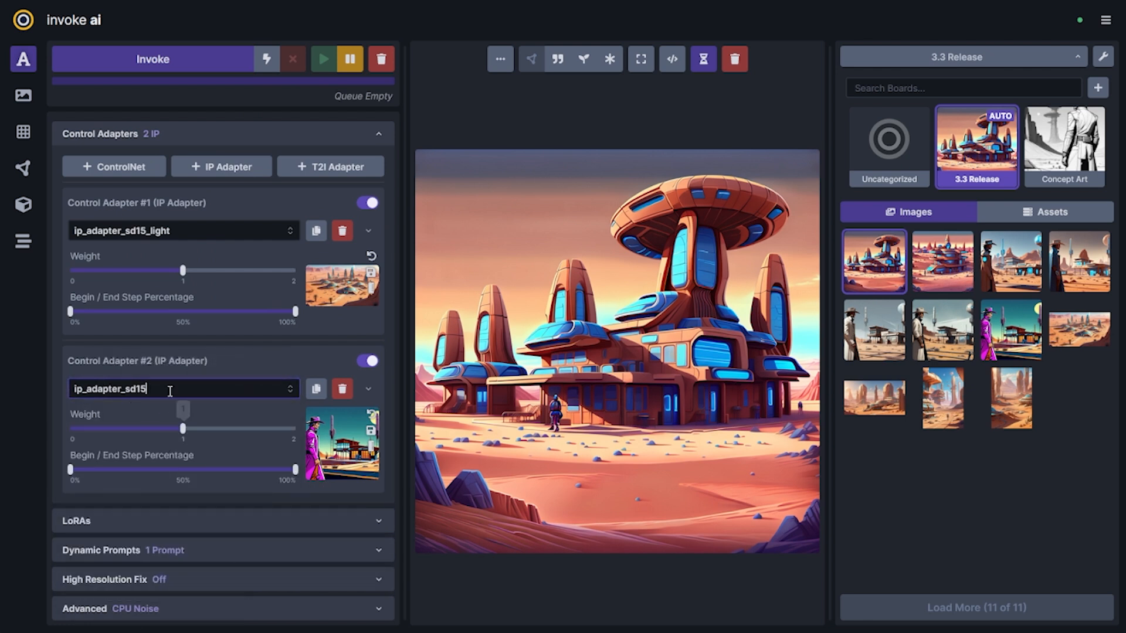
drag(183, 270, 122, 269)
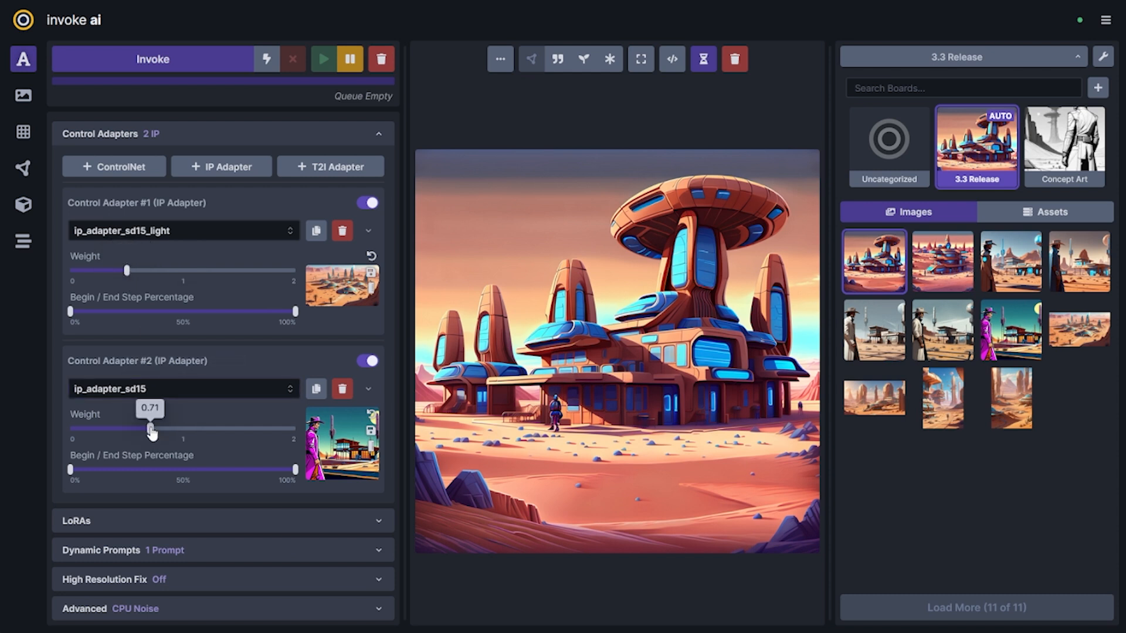
drag(150, 428, 147, 429)
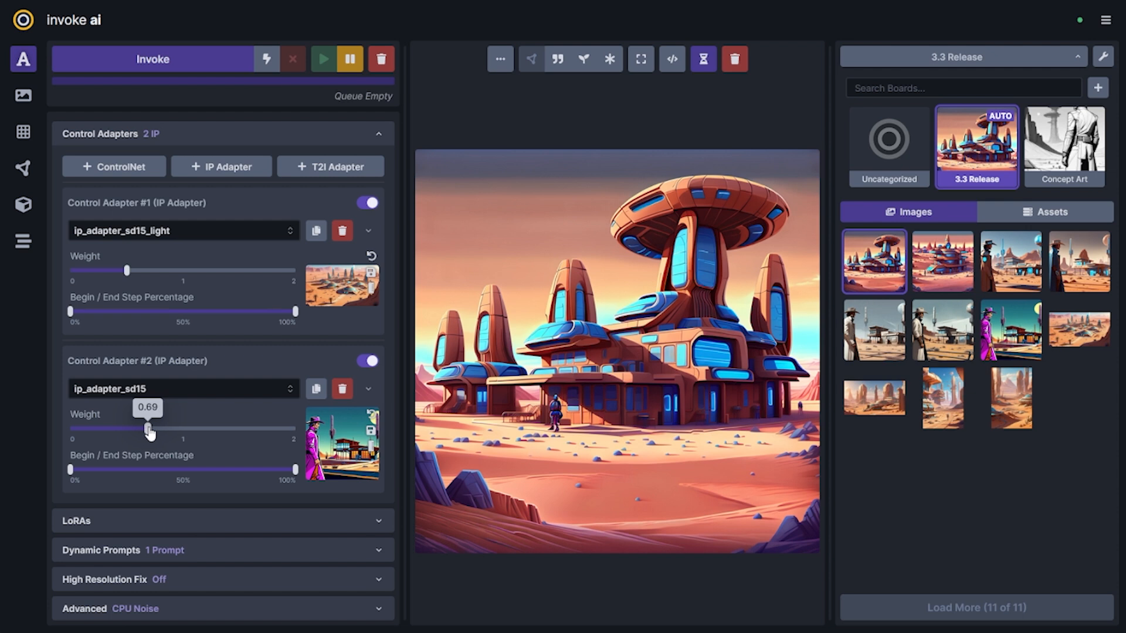
mouse_move(140, 309)
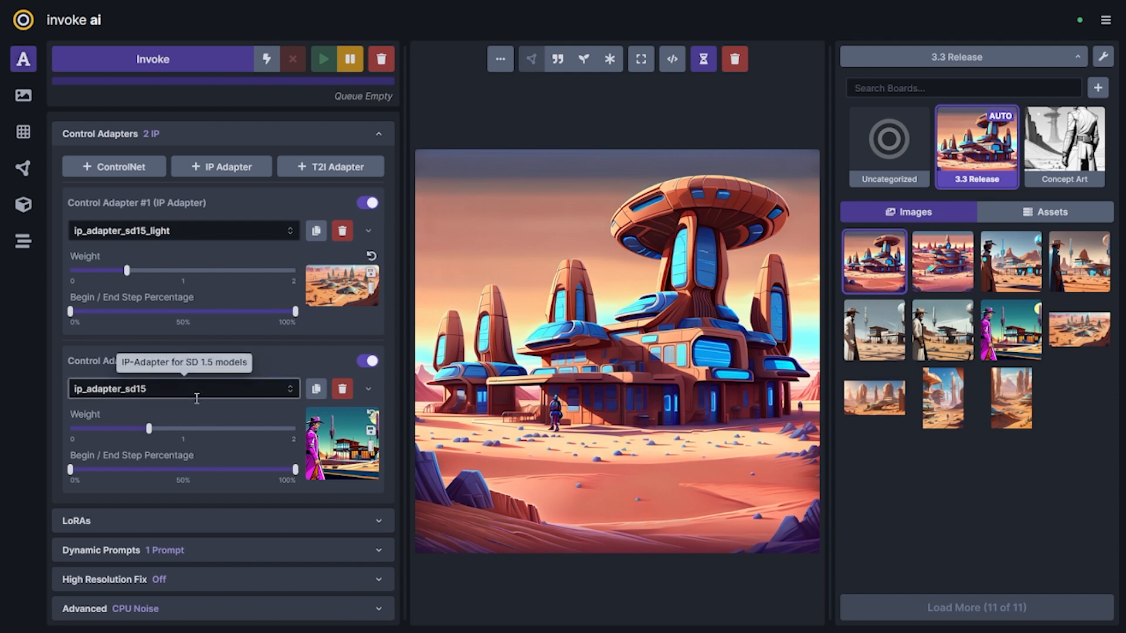
mouse_move(211, 416)
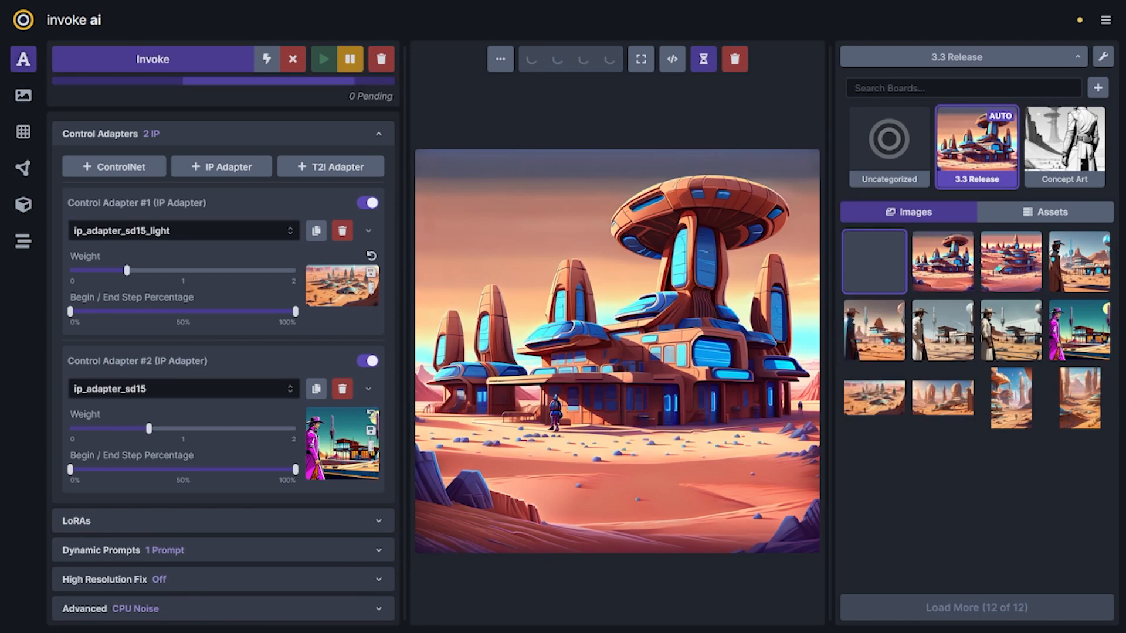
Step: Display the new render of the purple-coated gunslinger before the domed saloon tower
click(873, 261)
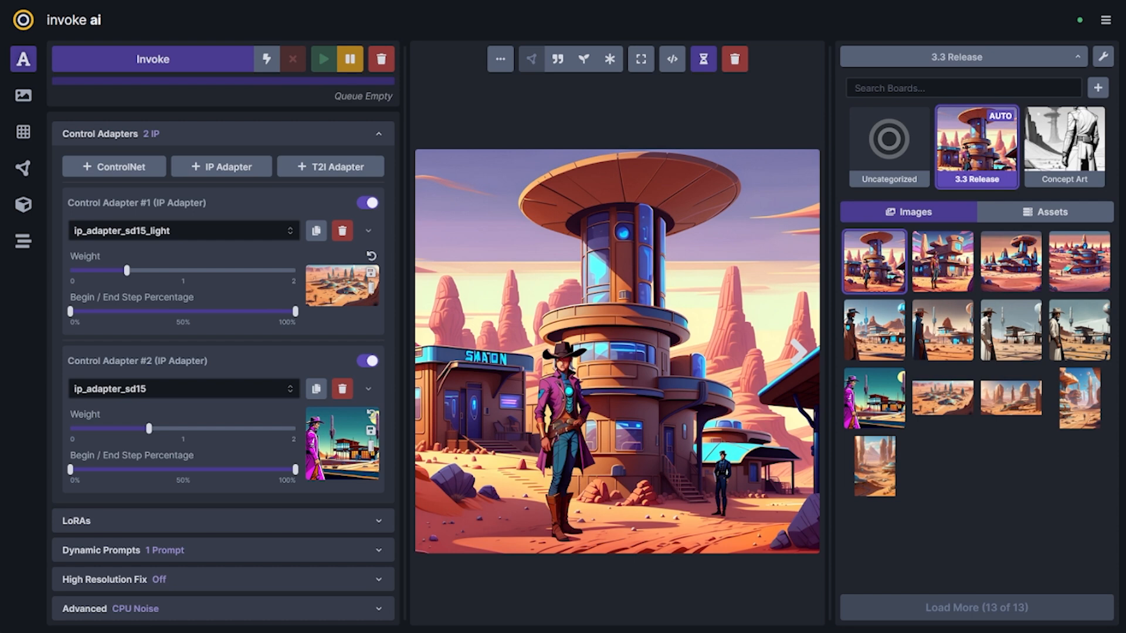
Step: Send the purple-coated gunslinger render to the Unified Canvas
click(500, 59)
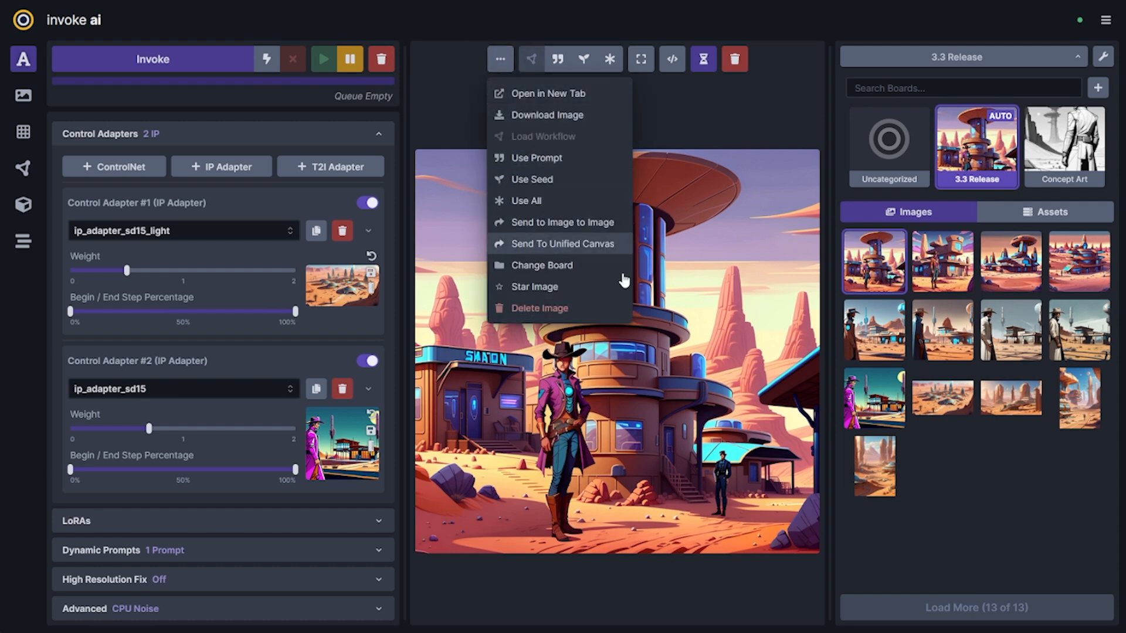
click(565, 243)
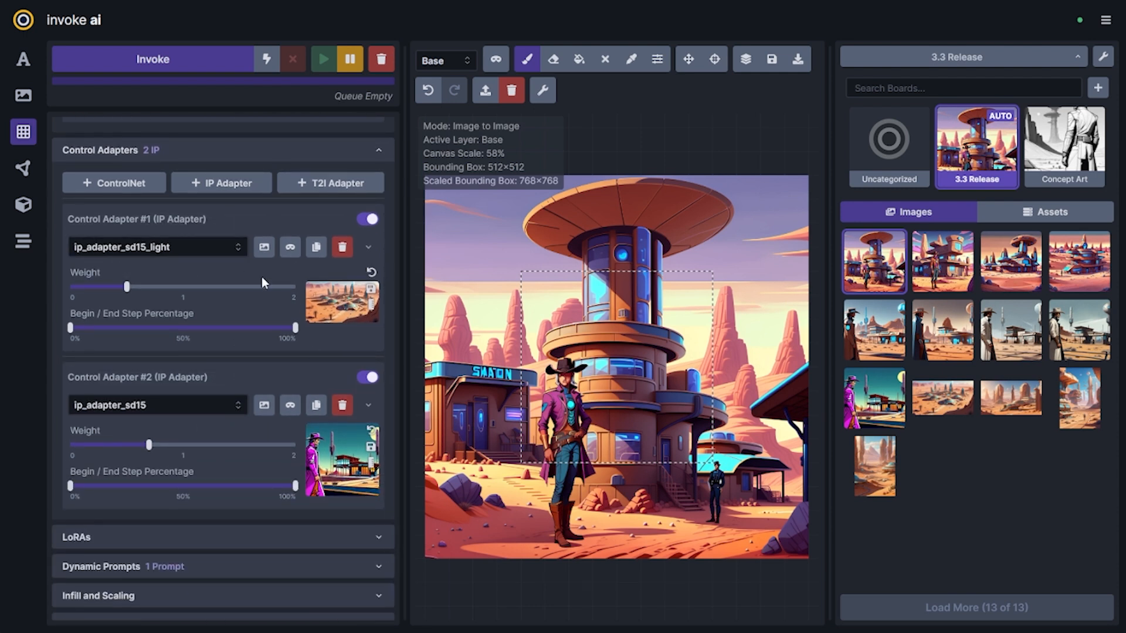
Step: Delete the second IP adapter, switch the remaining one to ip_adapter_plus_sd15, and lower its weight
click(687, 58)
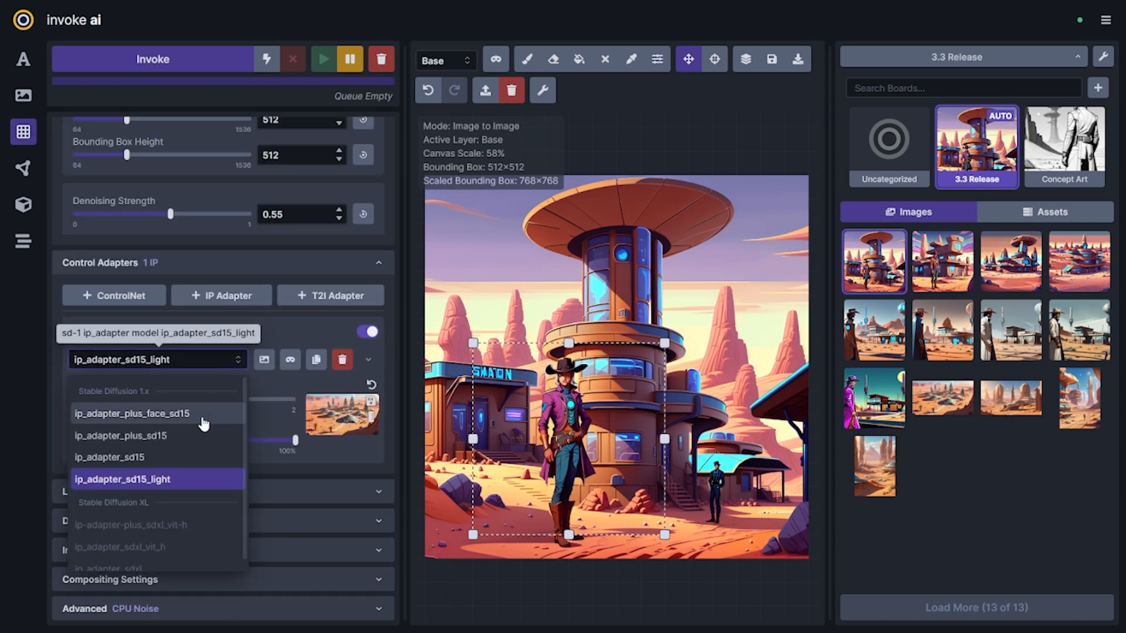
click(120, 435)
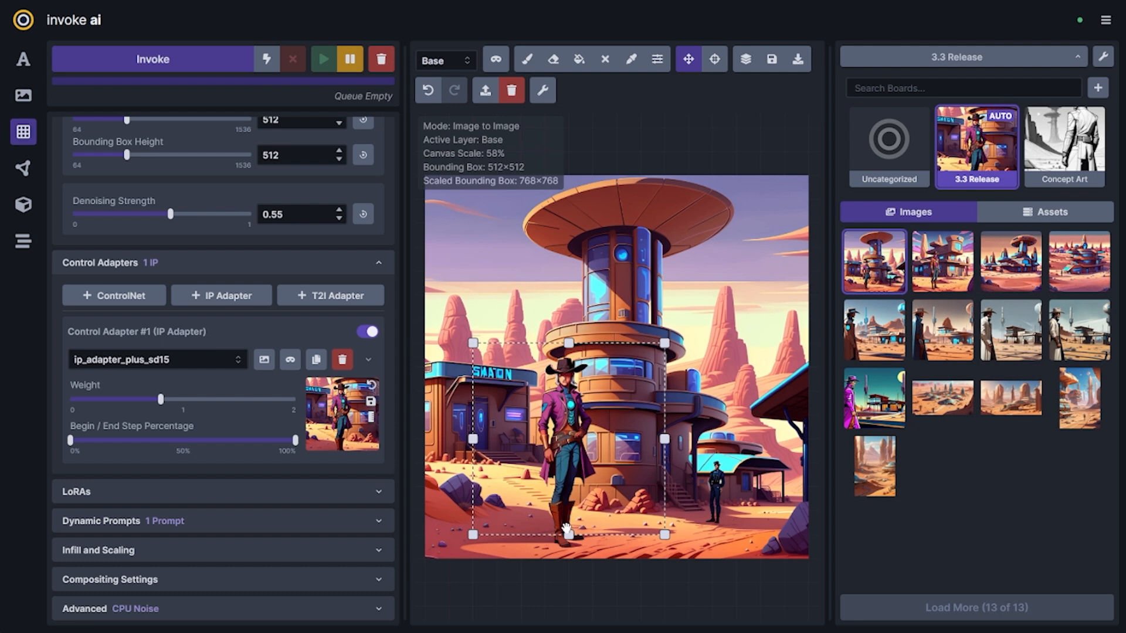
drag(162, 399, 141, 400)
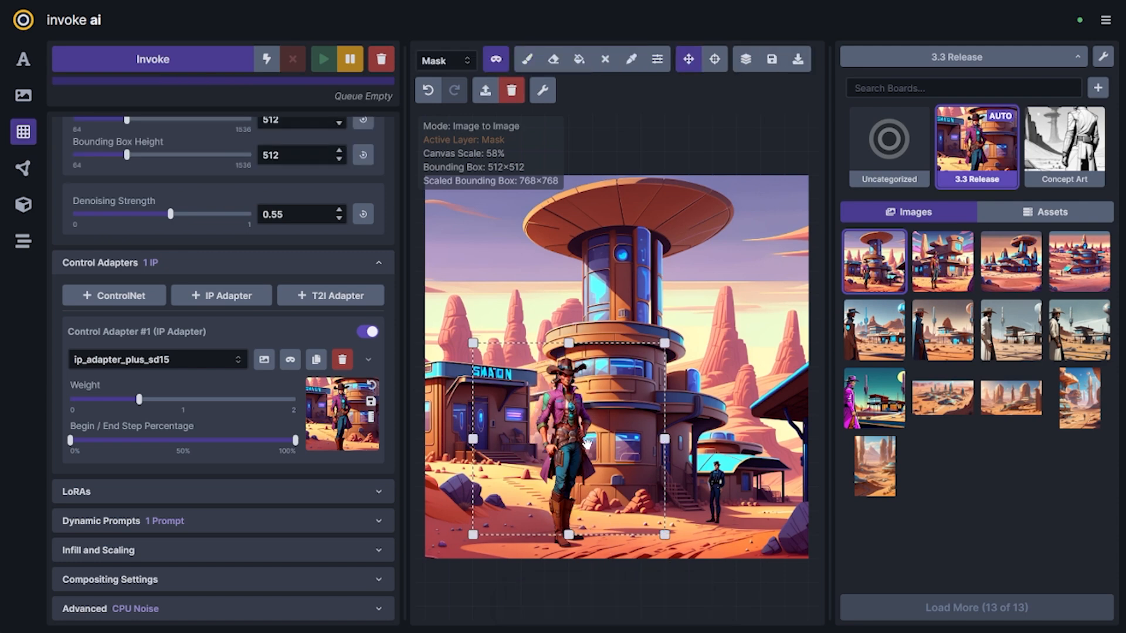
mouse_move(626, 455)
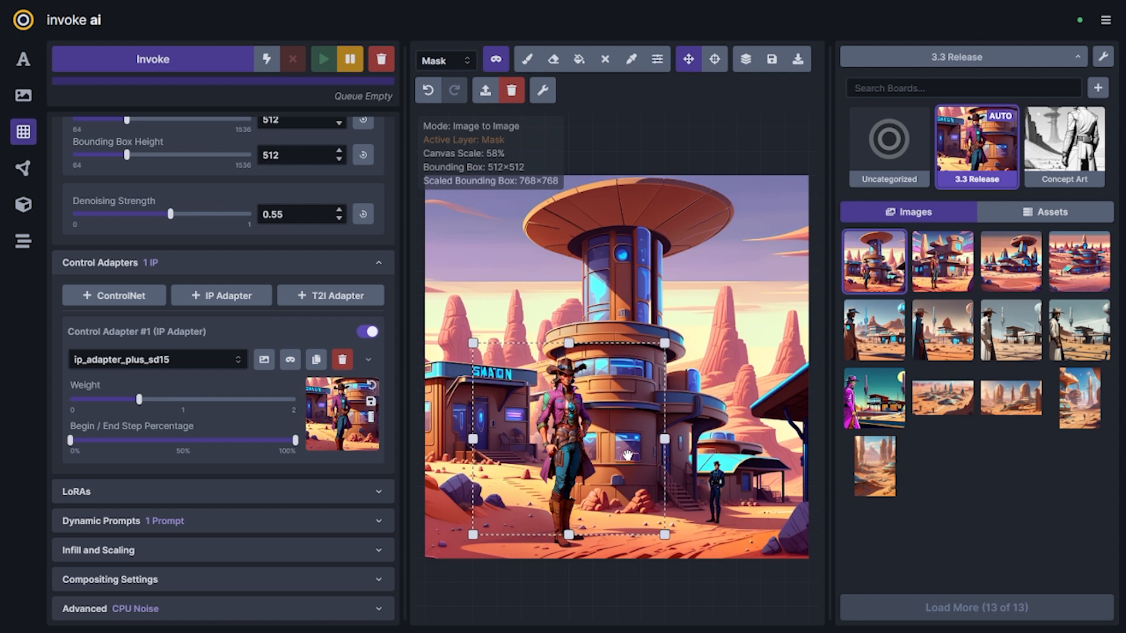
mouse_move(656, 493)
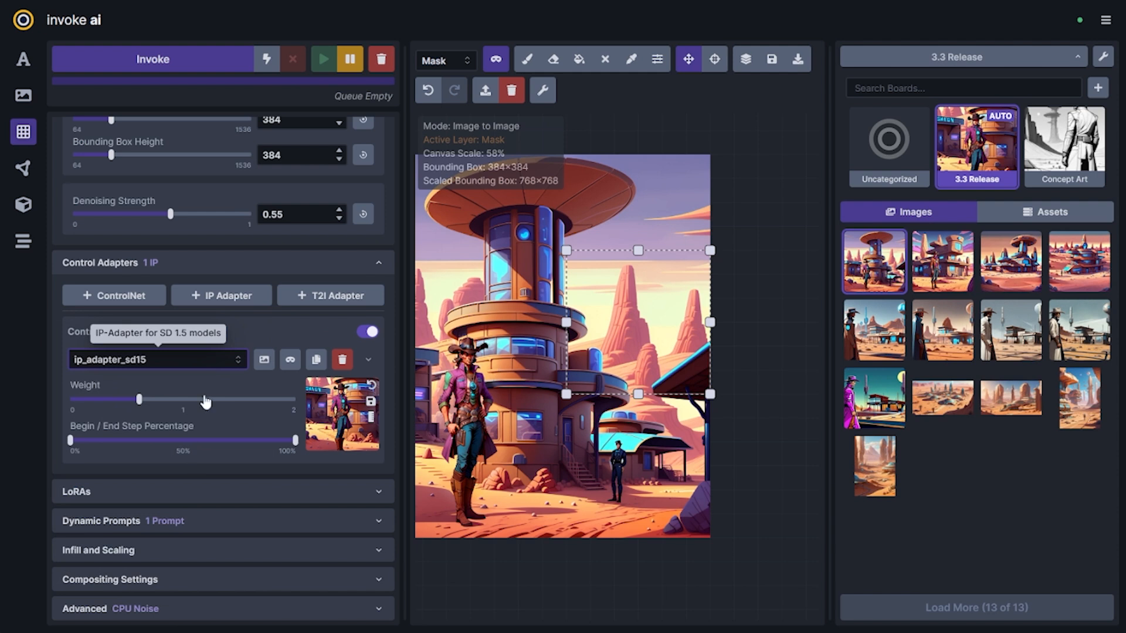
mouse_move(263, 360)
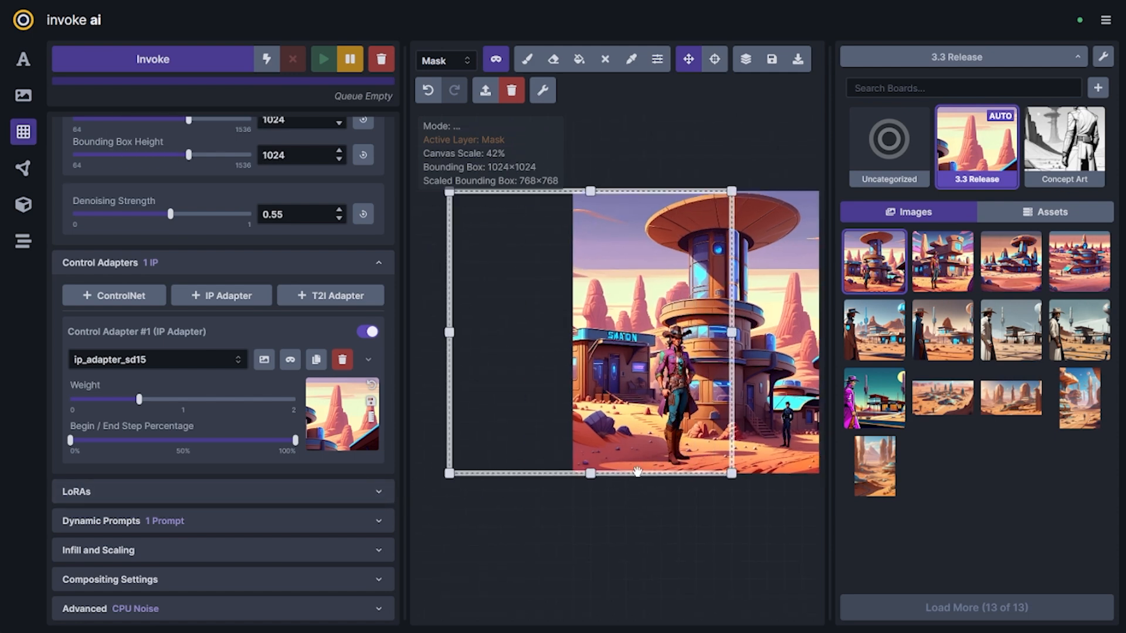
Step: Extend the bounding box left of the image and set the adapter weight to about half
drag(139, 399, 122, 400)
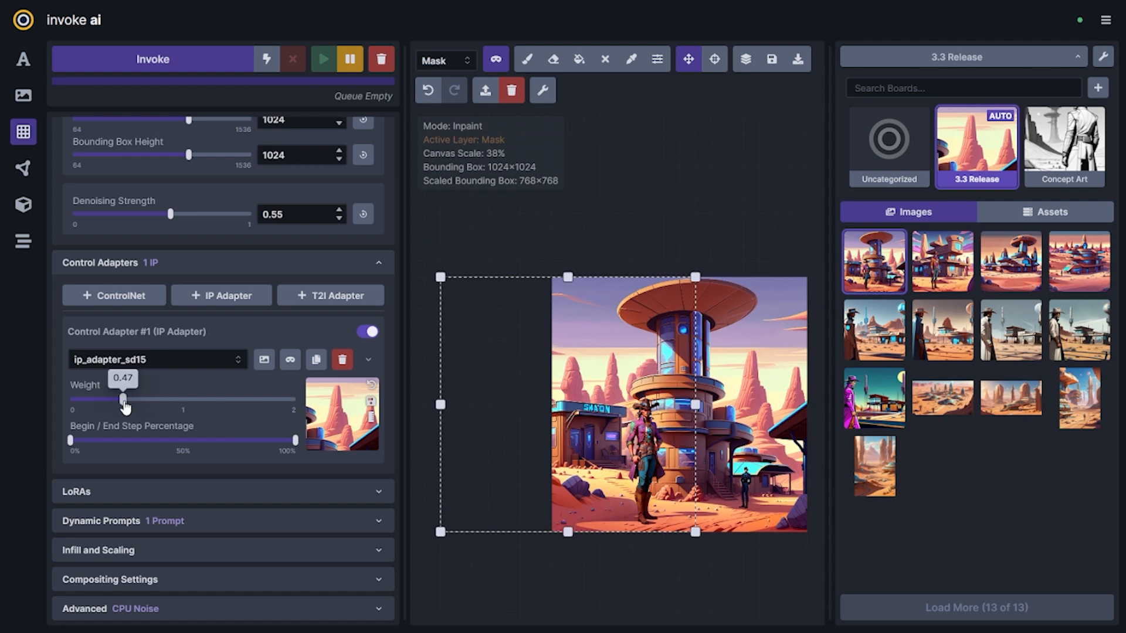
drag(121, 399, 129, 399)
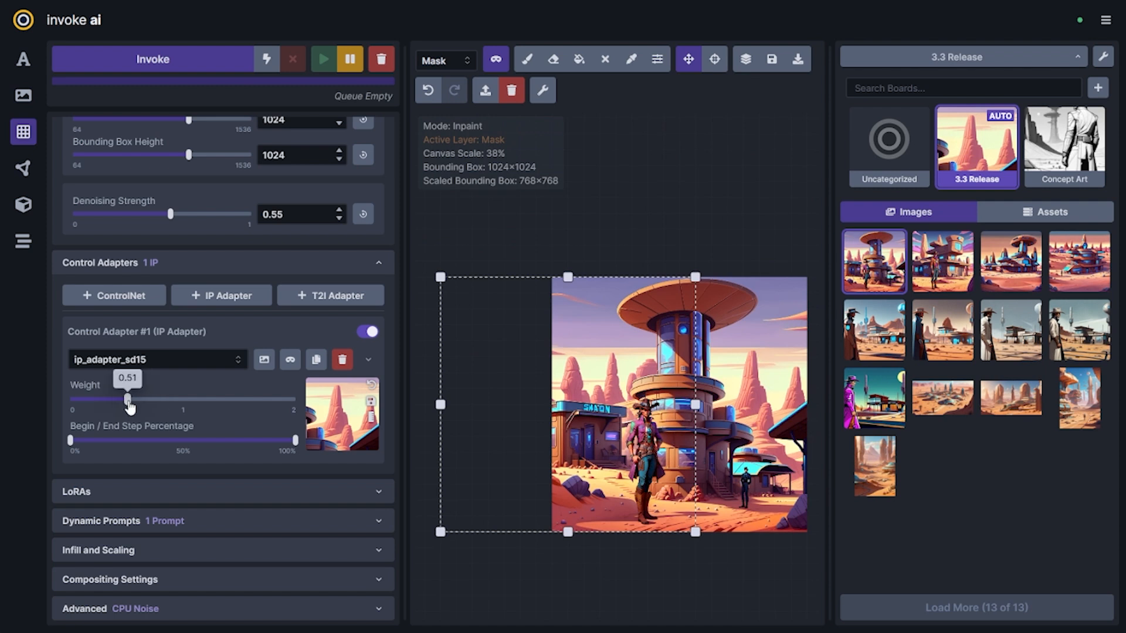
drag(128, 399, 122, 399)
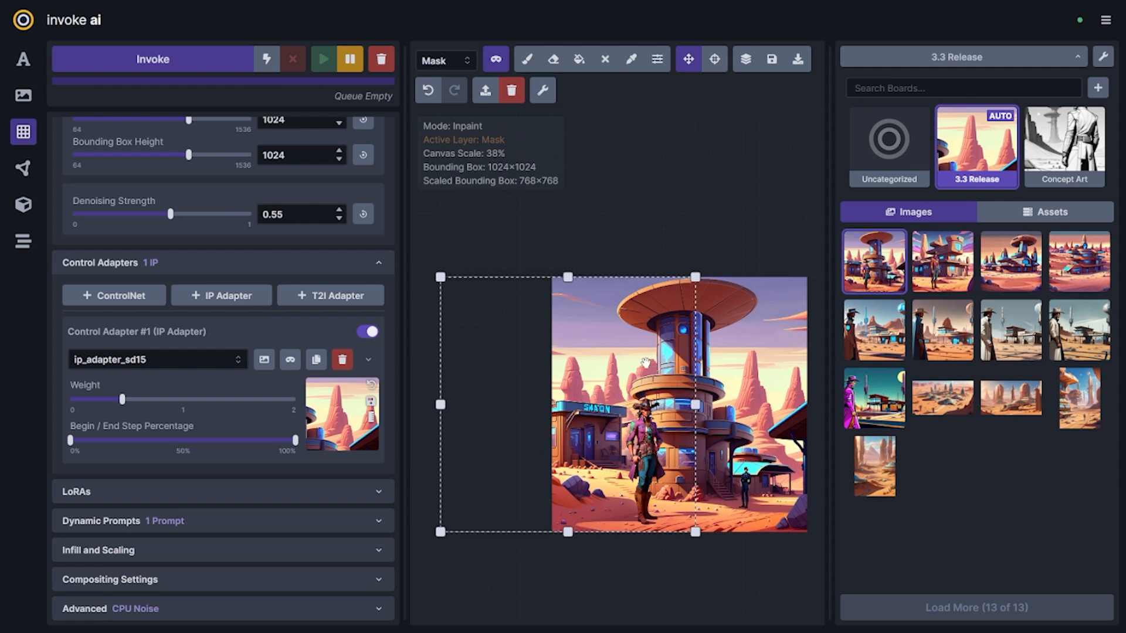
mouse_move(352, 467)
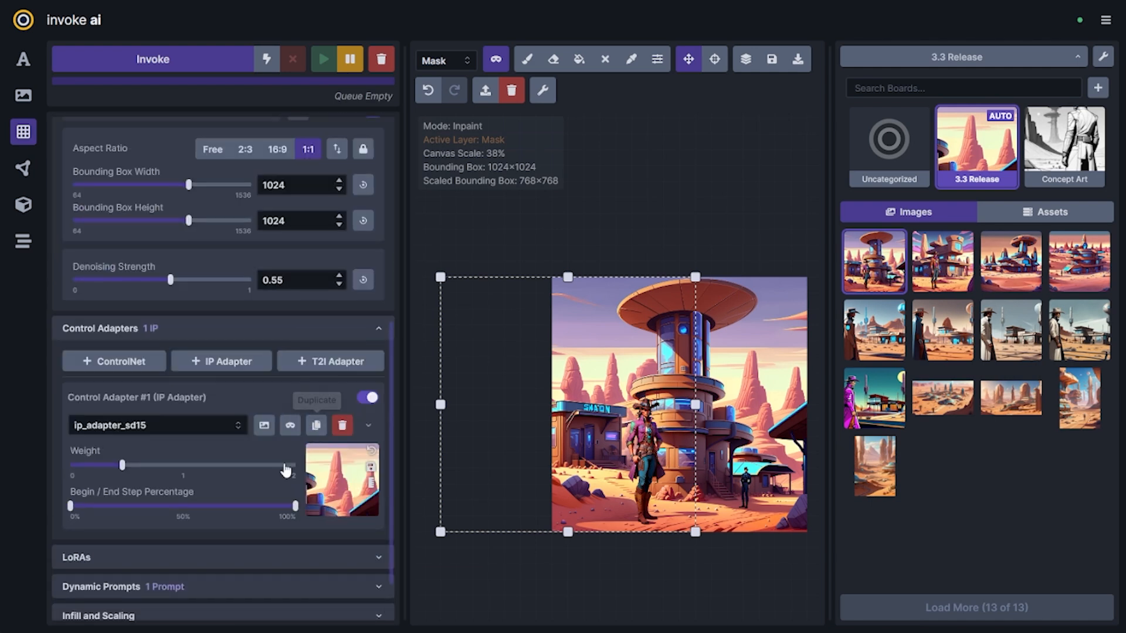
scroll(down, 3)
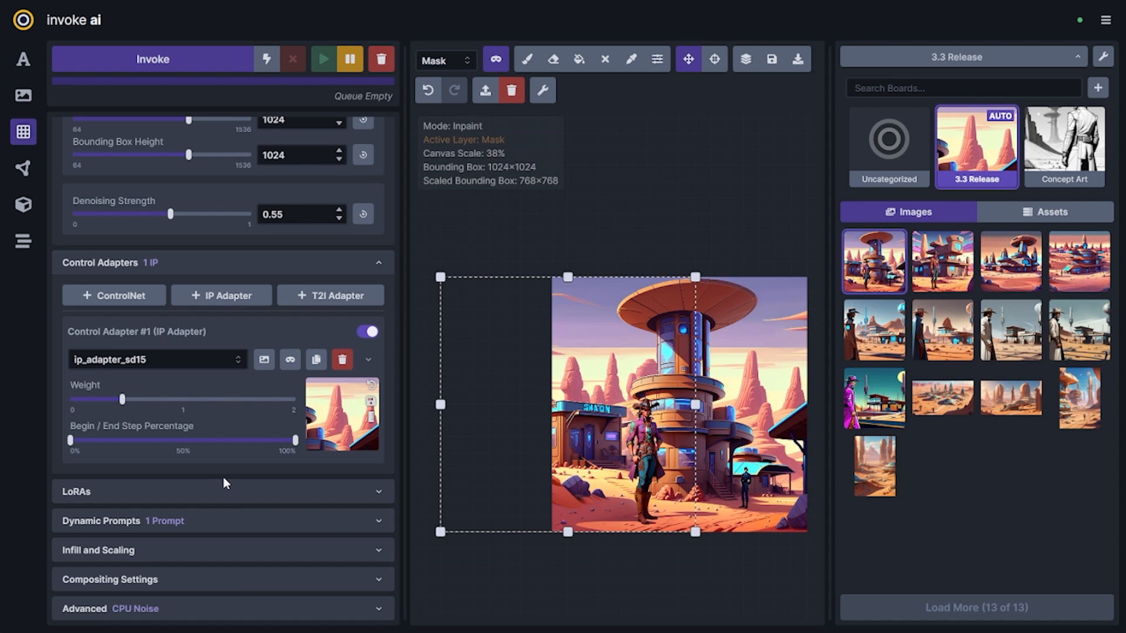
mouse_move(225, 482)
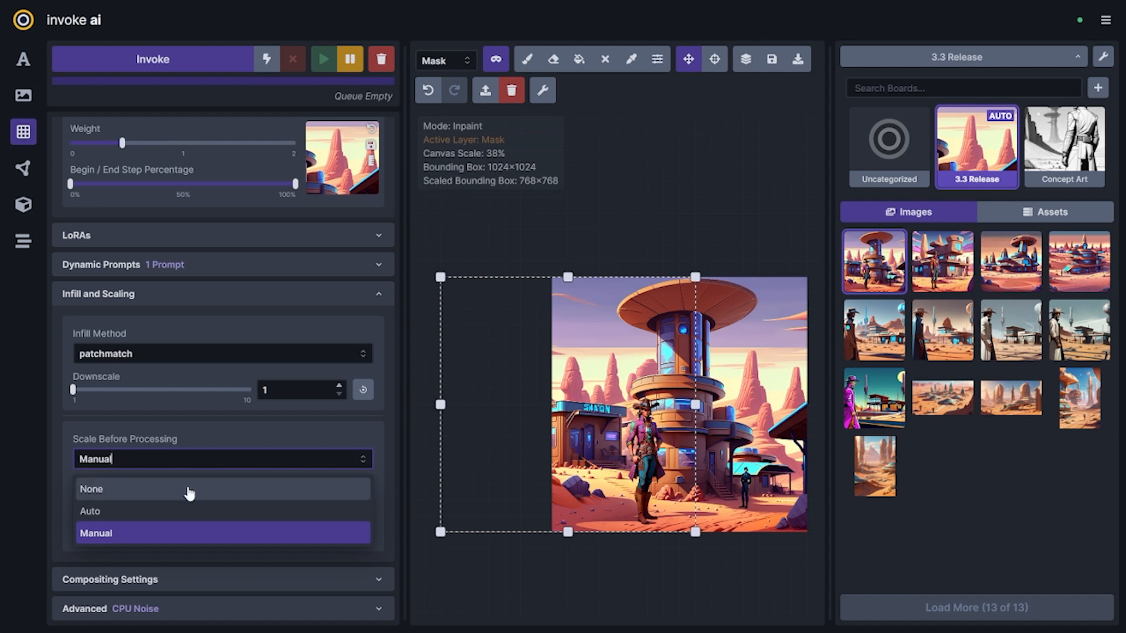
Step: Set Scale Before Processing to None, then keep the leftward town extension with new saloons
click(91, 489)
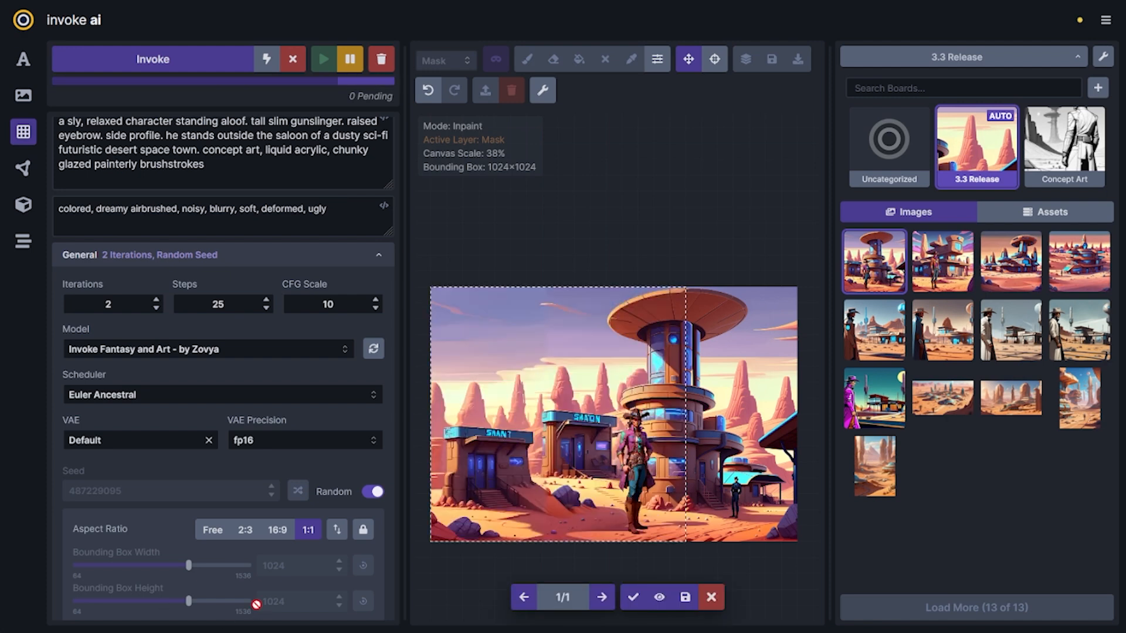
click(602, 597)
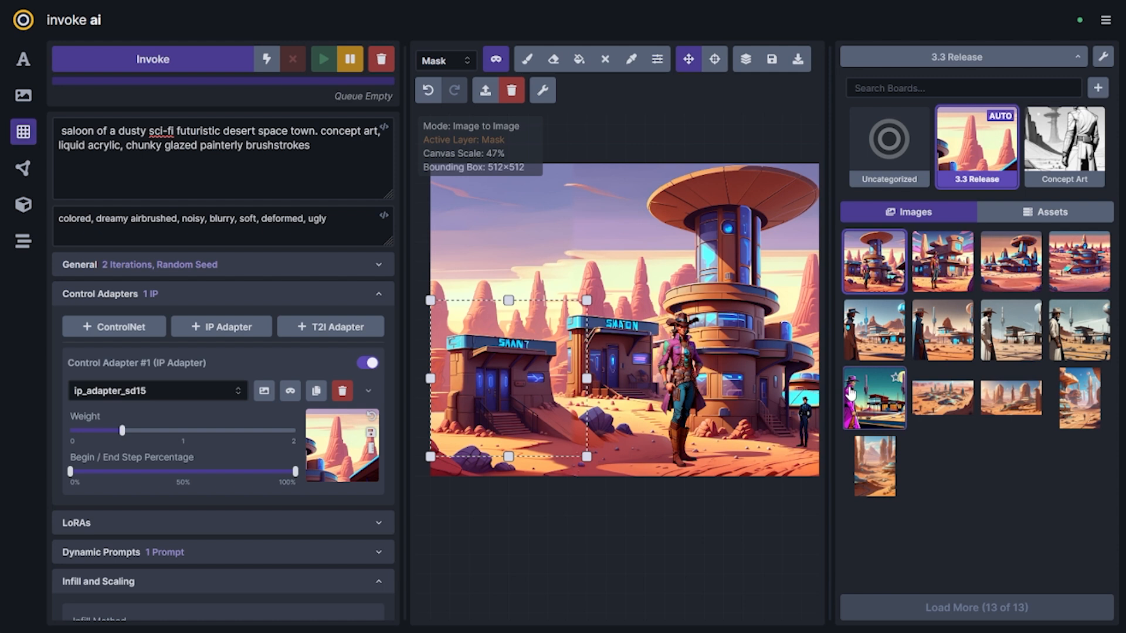
mouse_move(211, 389)
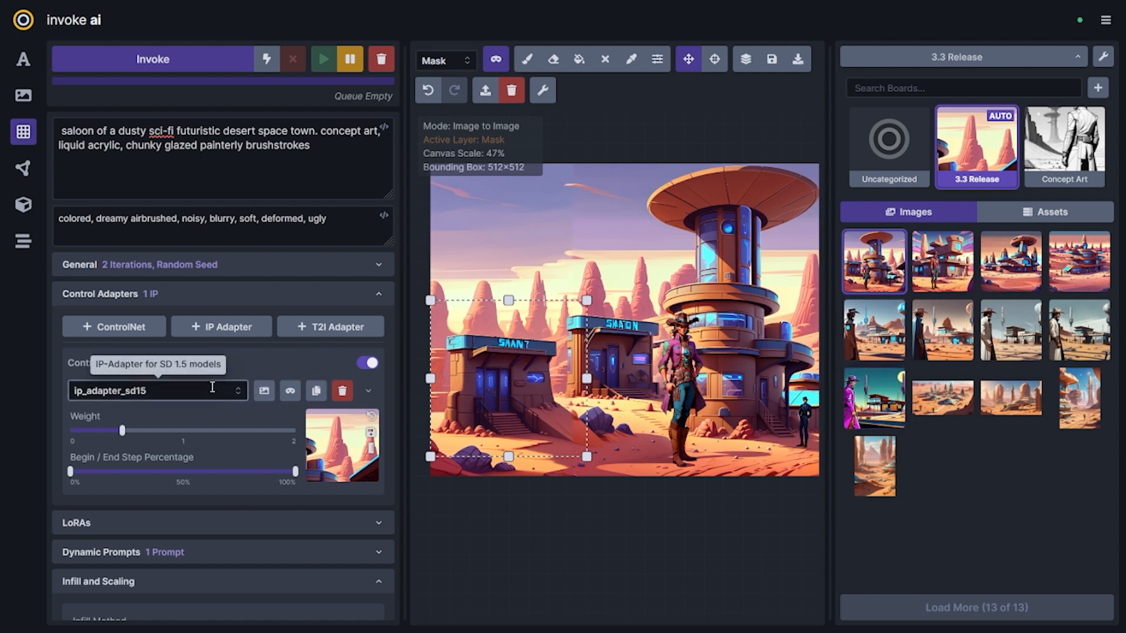
mouse_move(873, 397)
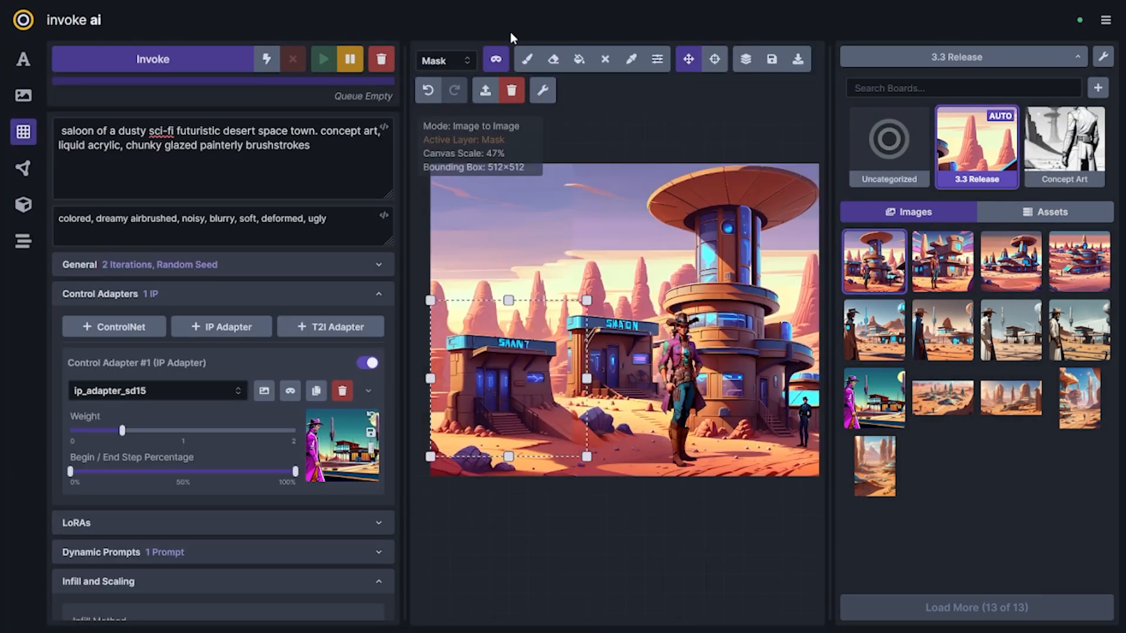
Step: Adjust the cowboy IP Adapter weight, mask the left saloon, and set denoising to 0.6
drag(123, 430, 122, 430)
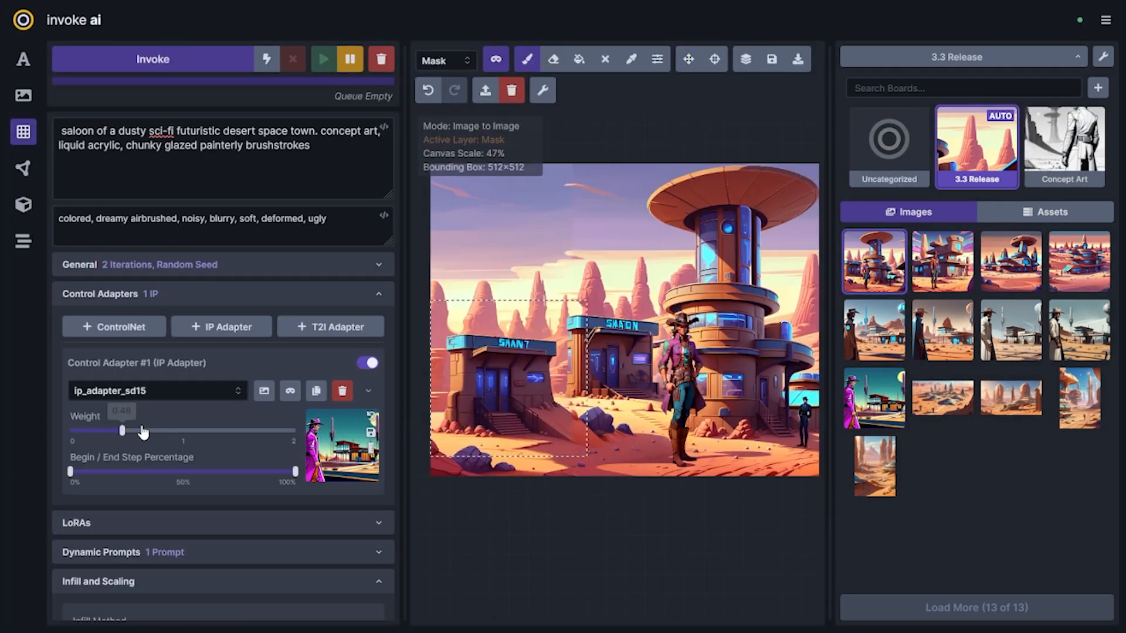
drag(122, 431, 133, 431)
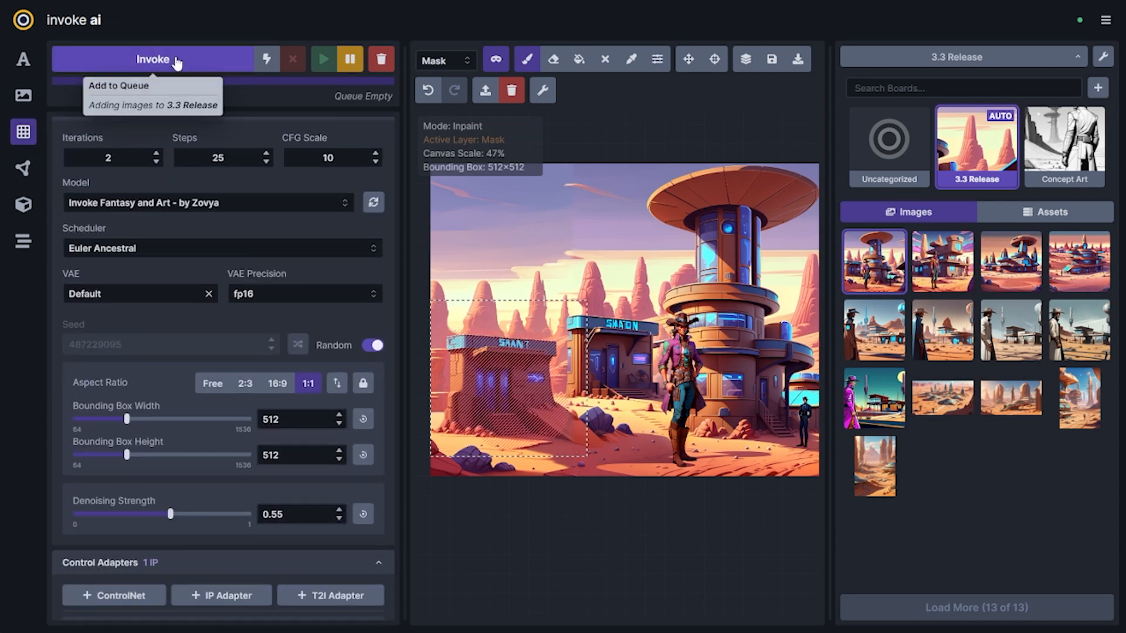
drag(170, 514, 182, 517)
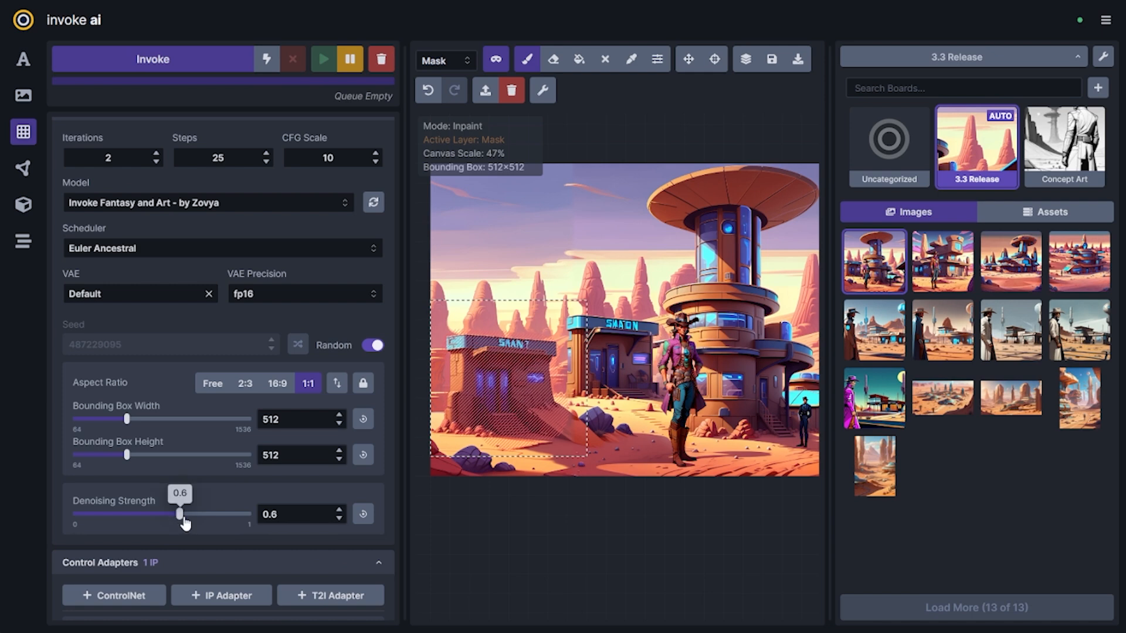
drag(159, 514, 188, 514)
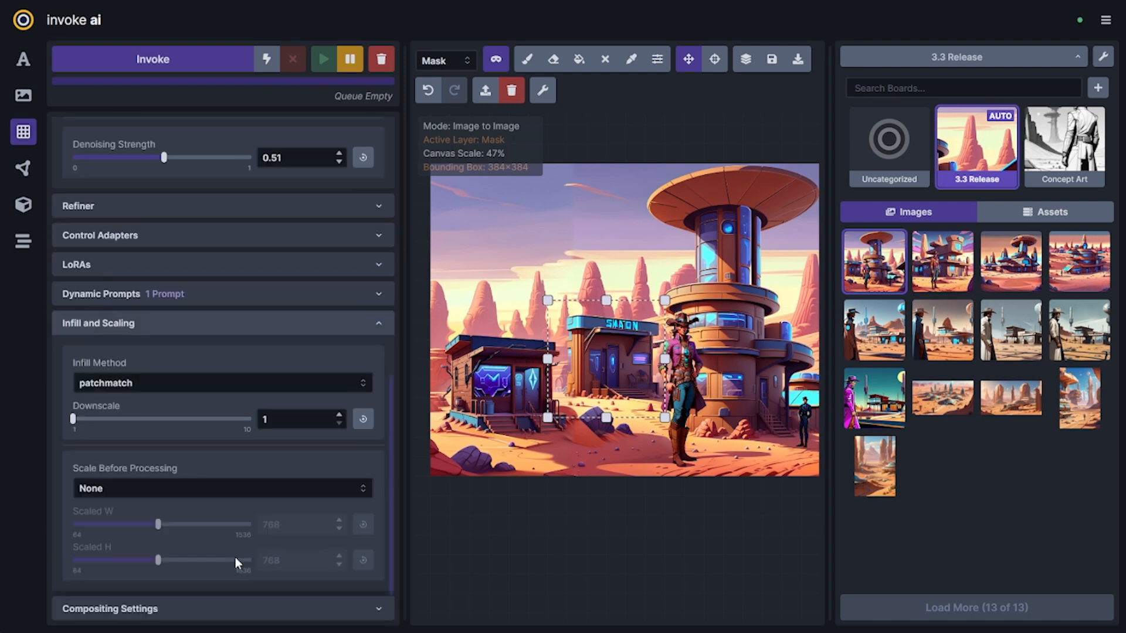
Step: Scale the region manually to 1024 and add a depth-zoe-sdxl T2I adapter
click(221, 488)
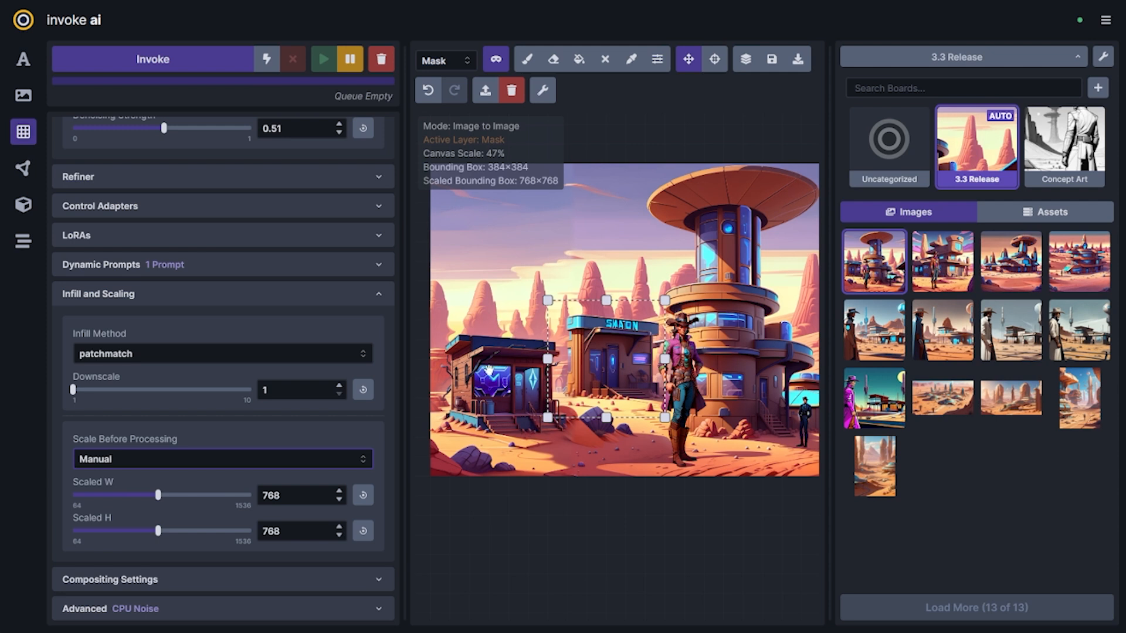
drag(156, 495, 174, 495)
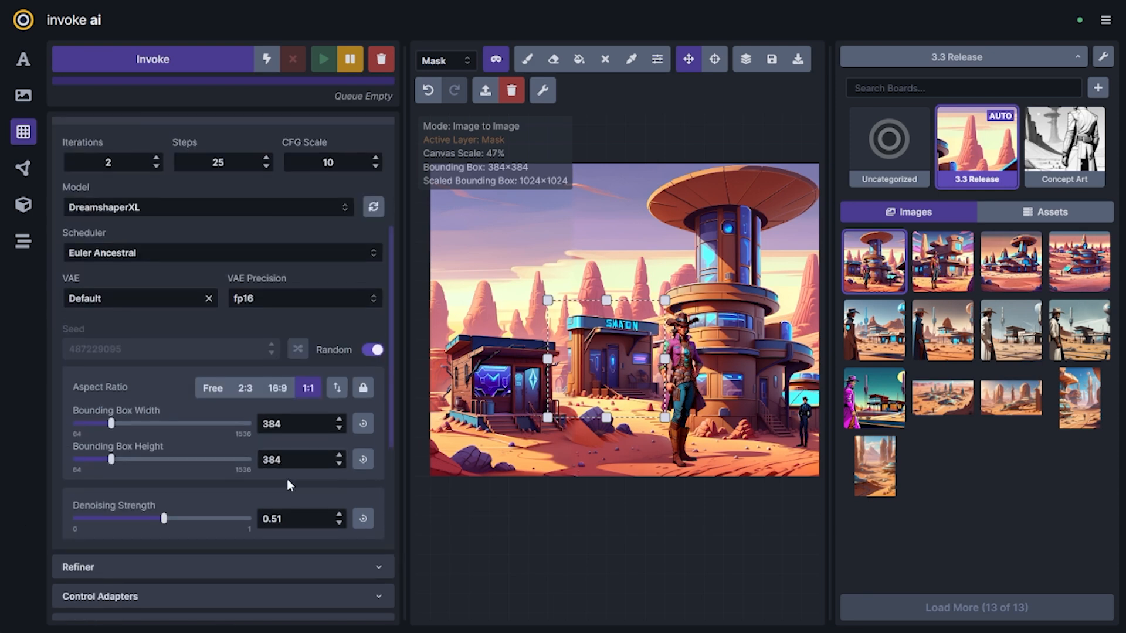
scroll(down, 3)
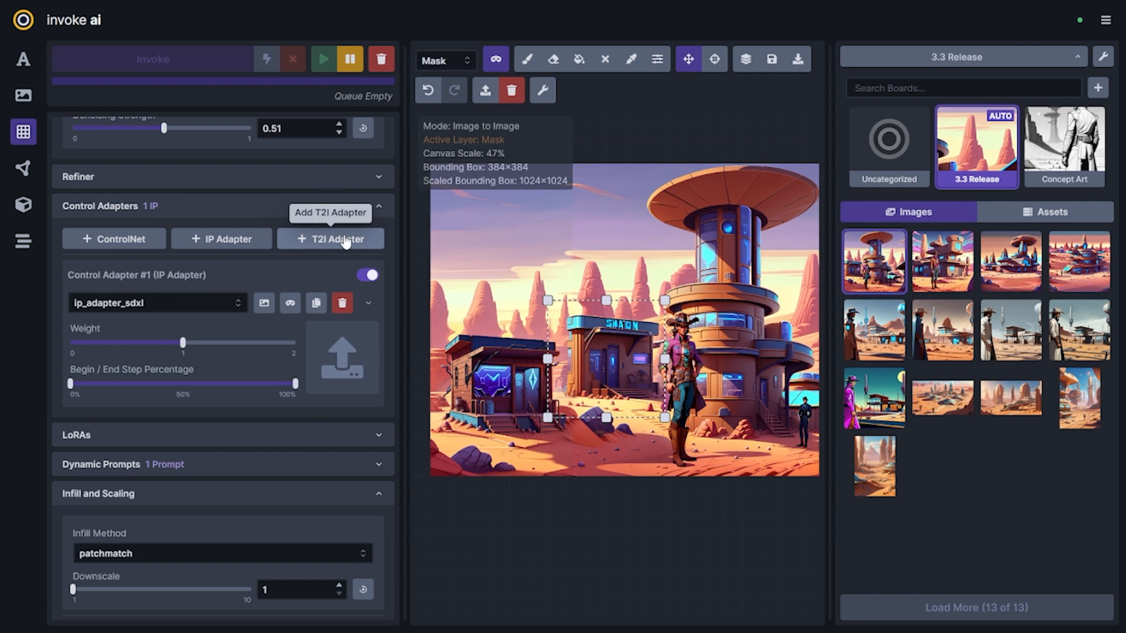
click(330, 239)
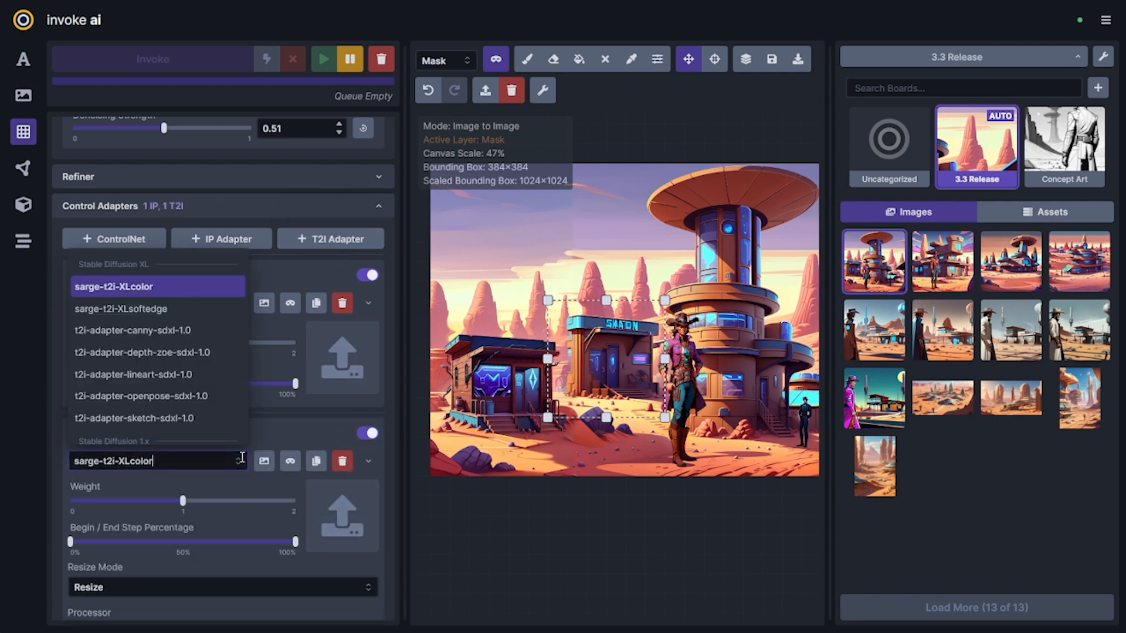
click(141, 353)
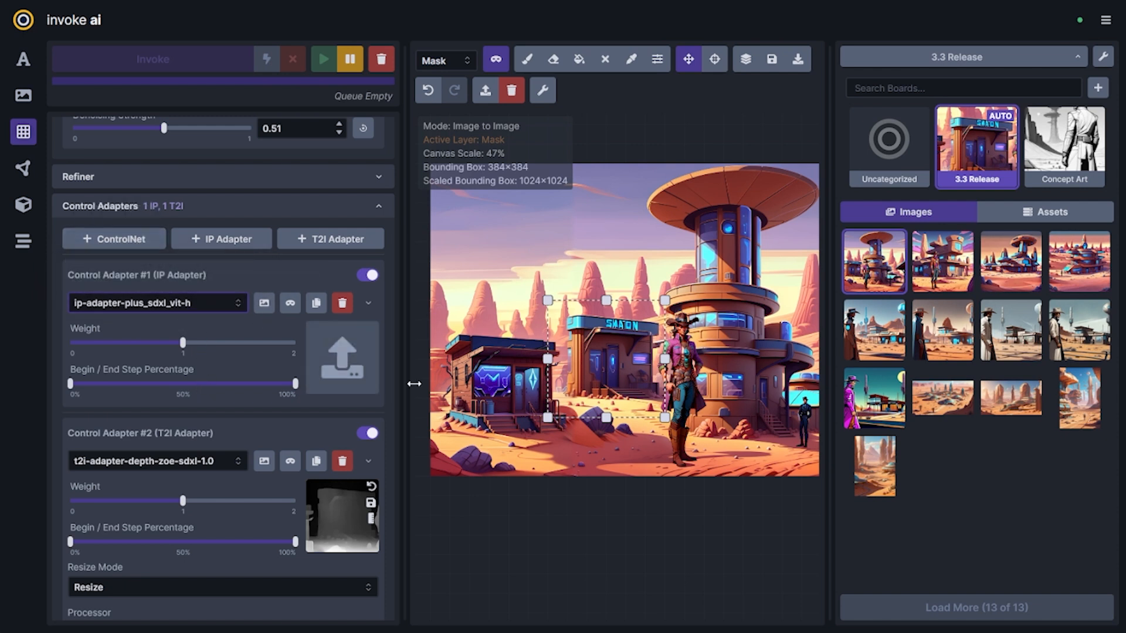
mouse_move(263, 302)
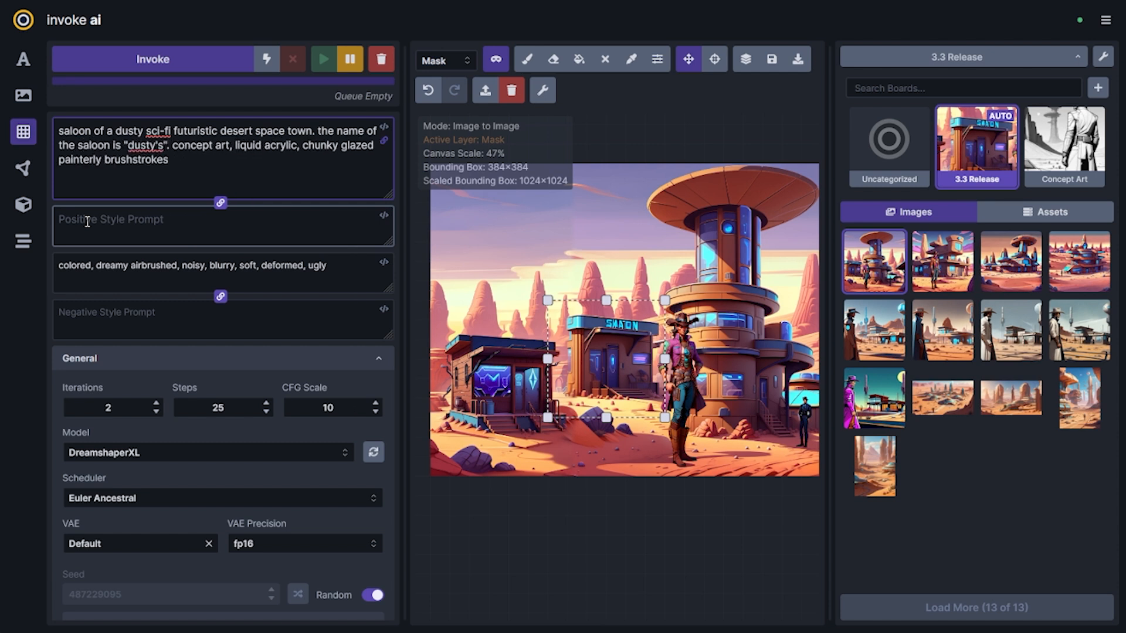
Step: Generate the masked Dusty's saloon repaint at 0.83 denoising and accept a result
click(527, 59)
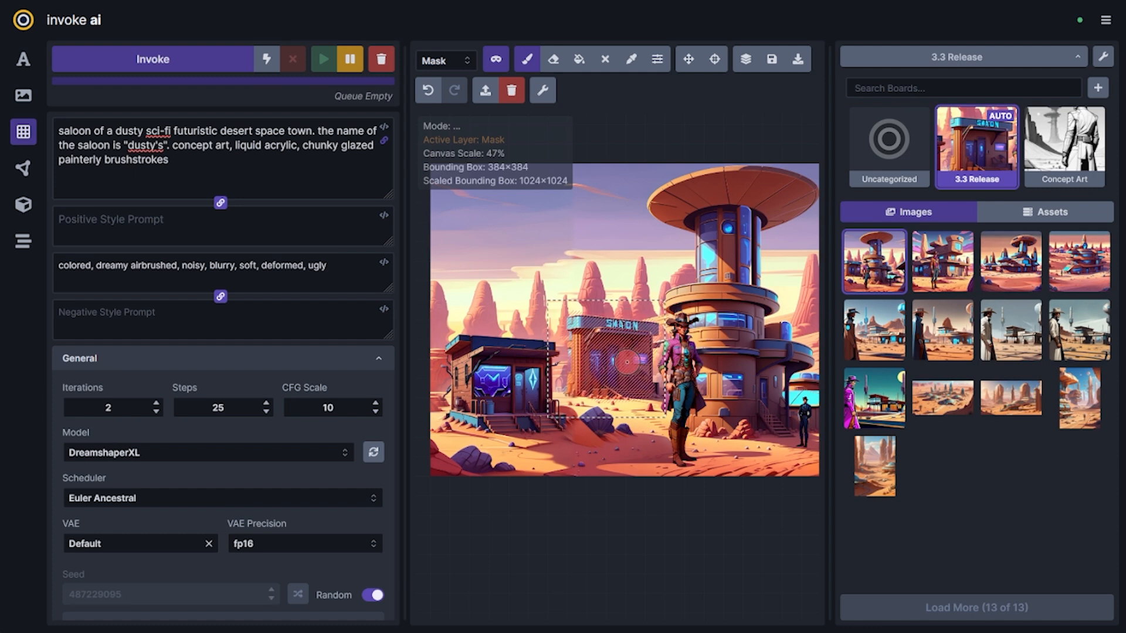
scroll(down, 3)
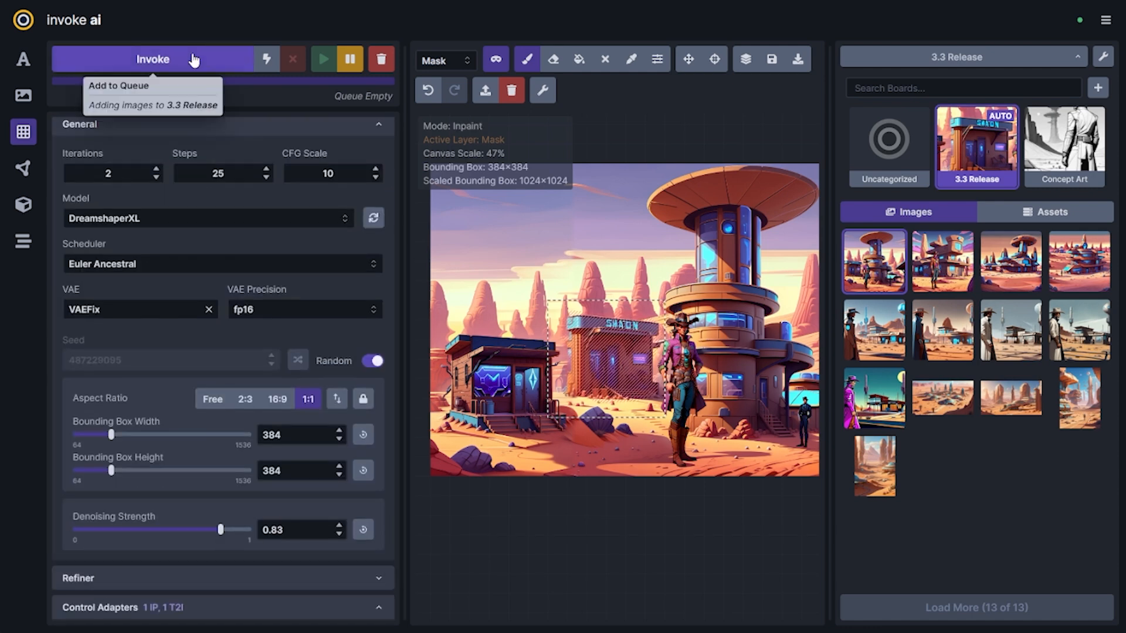
click(151, 59)
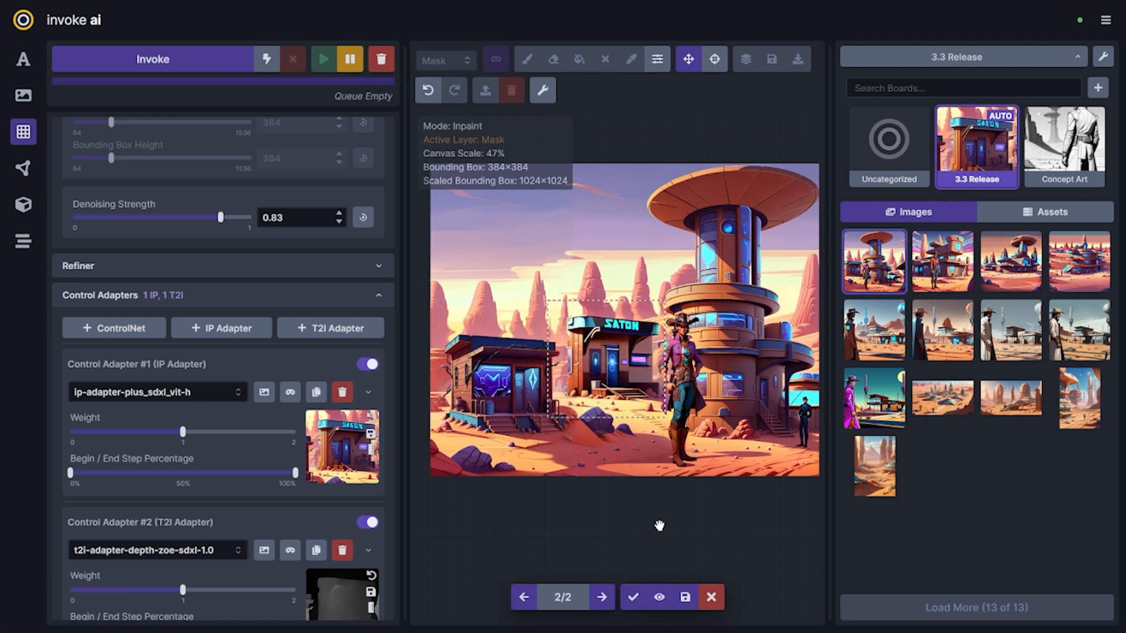
click(524, 597)
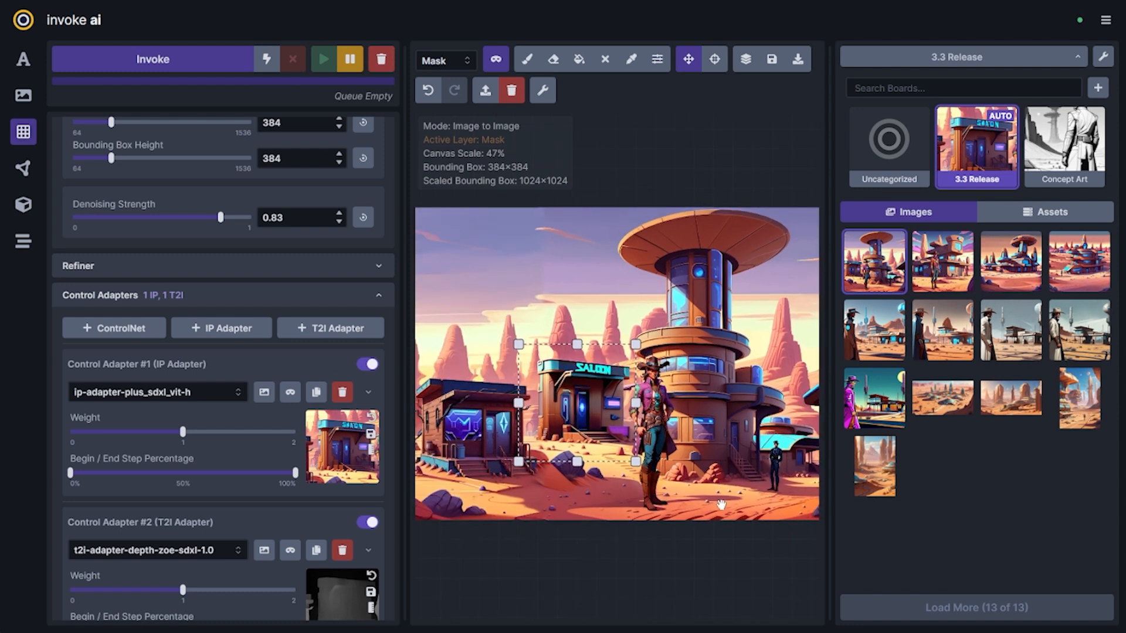
mouse_move(714, 385)
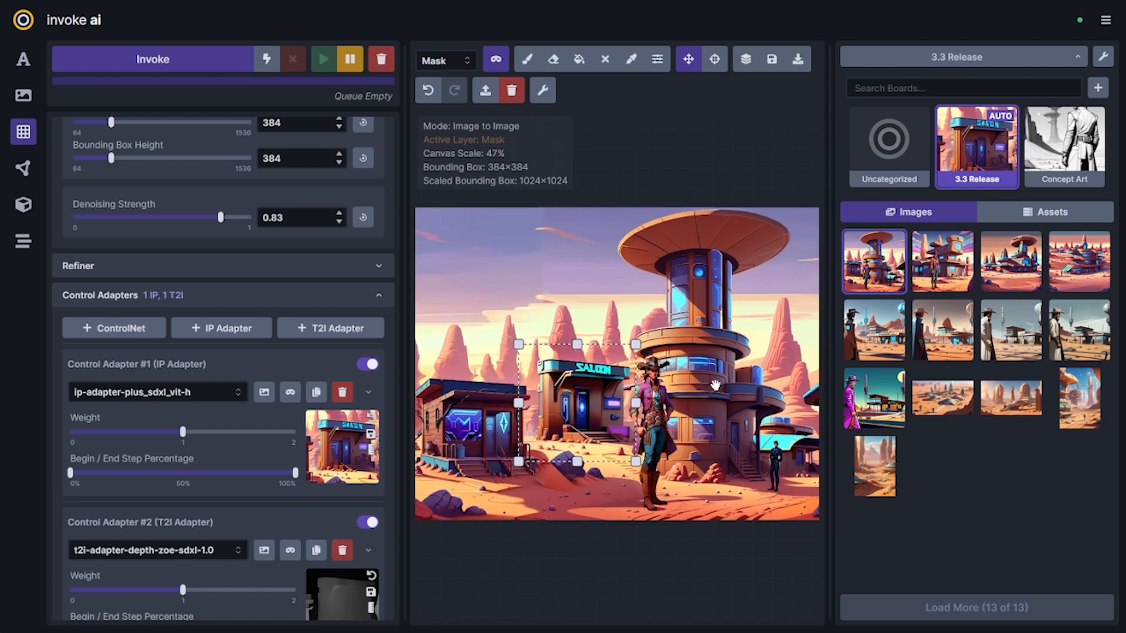